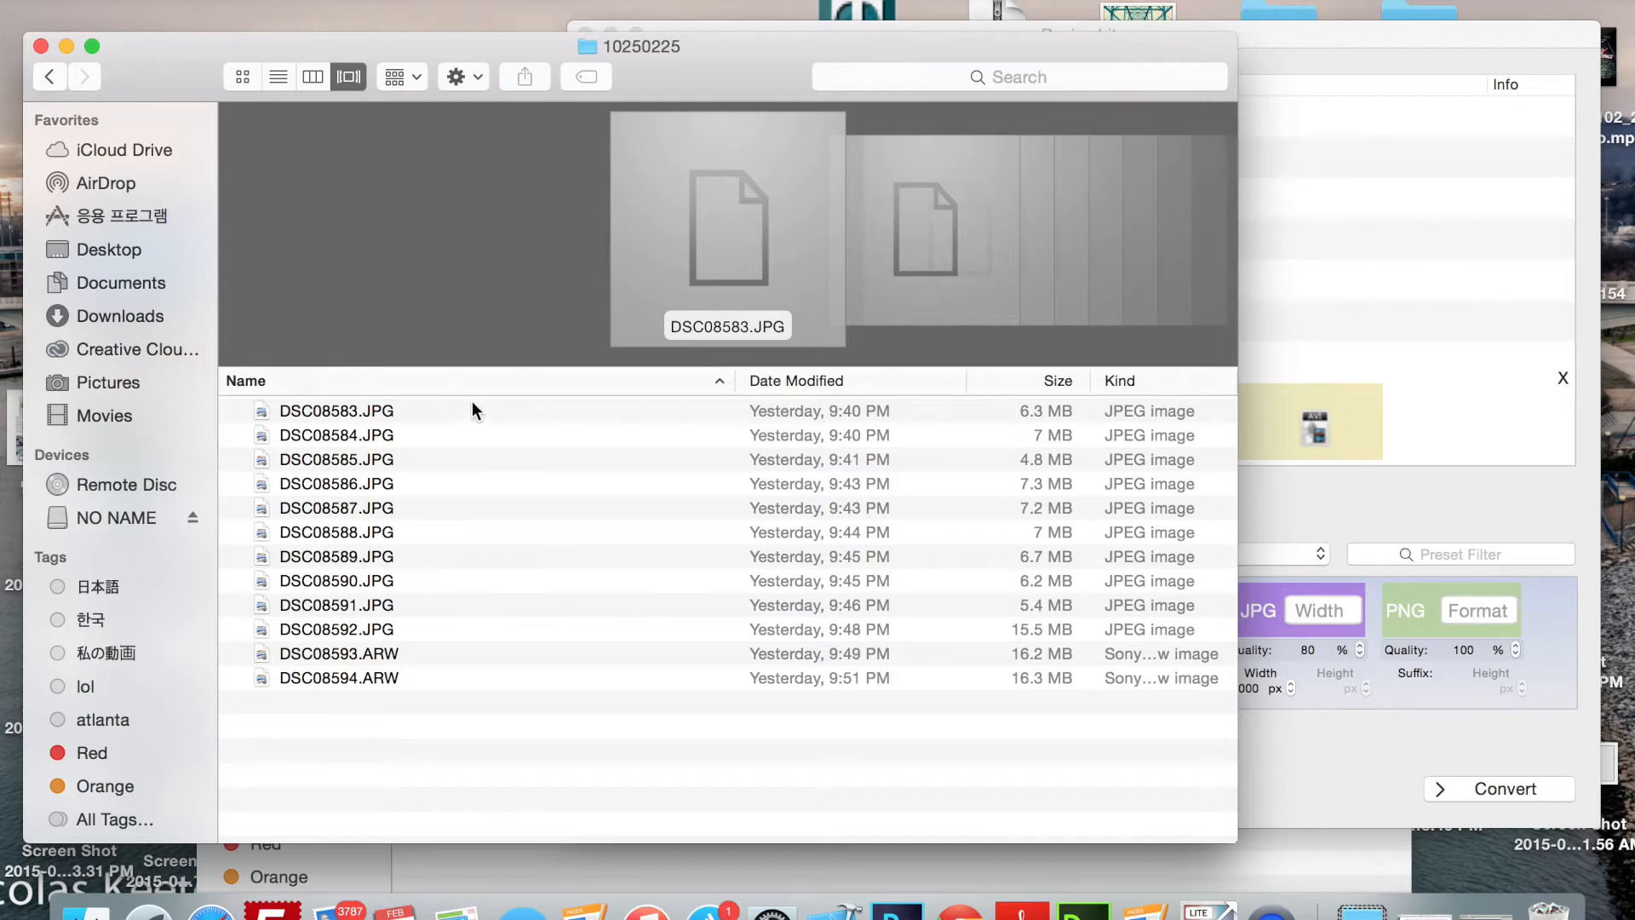
Select the nine photos DSC08583.JPG through DSC08591.JPG by Shift-selecting the range
left_click(335, 410)
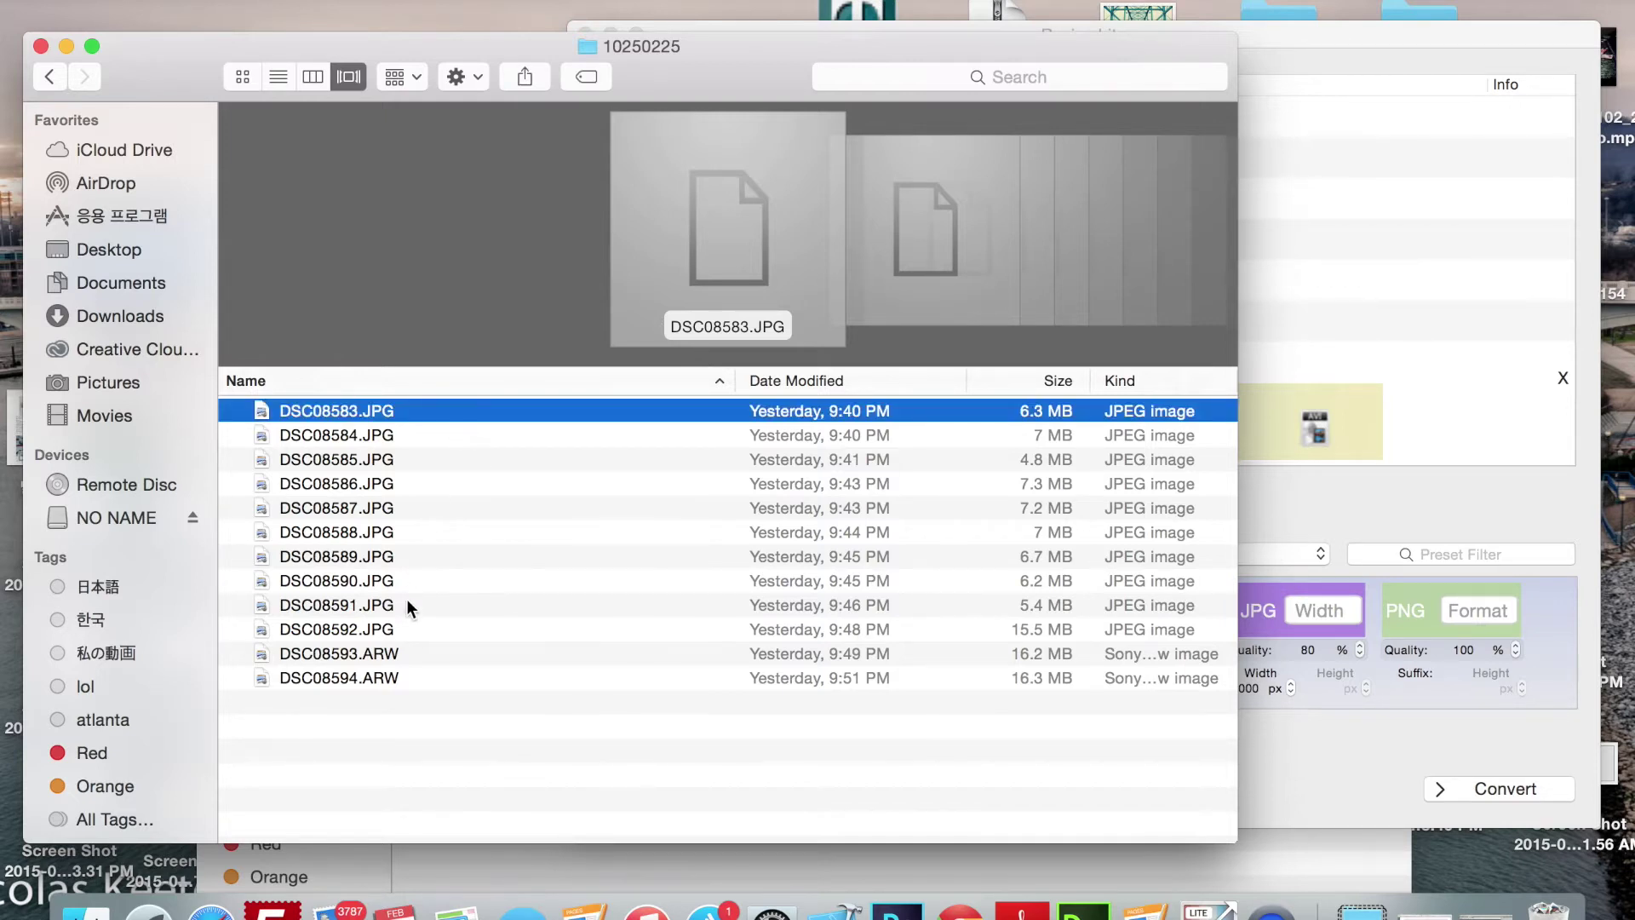
left_click(335, 605)
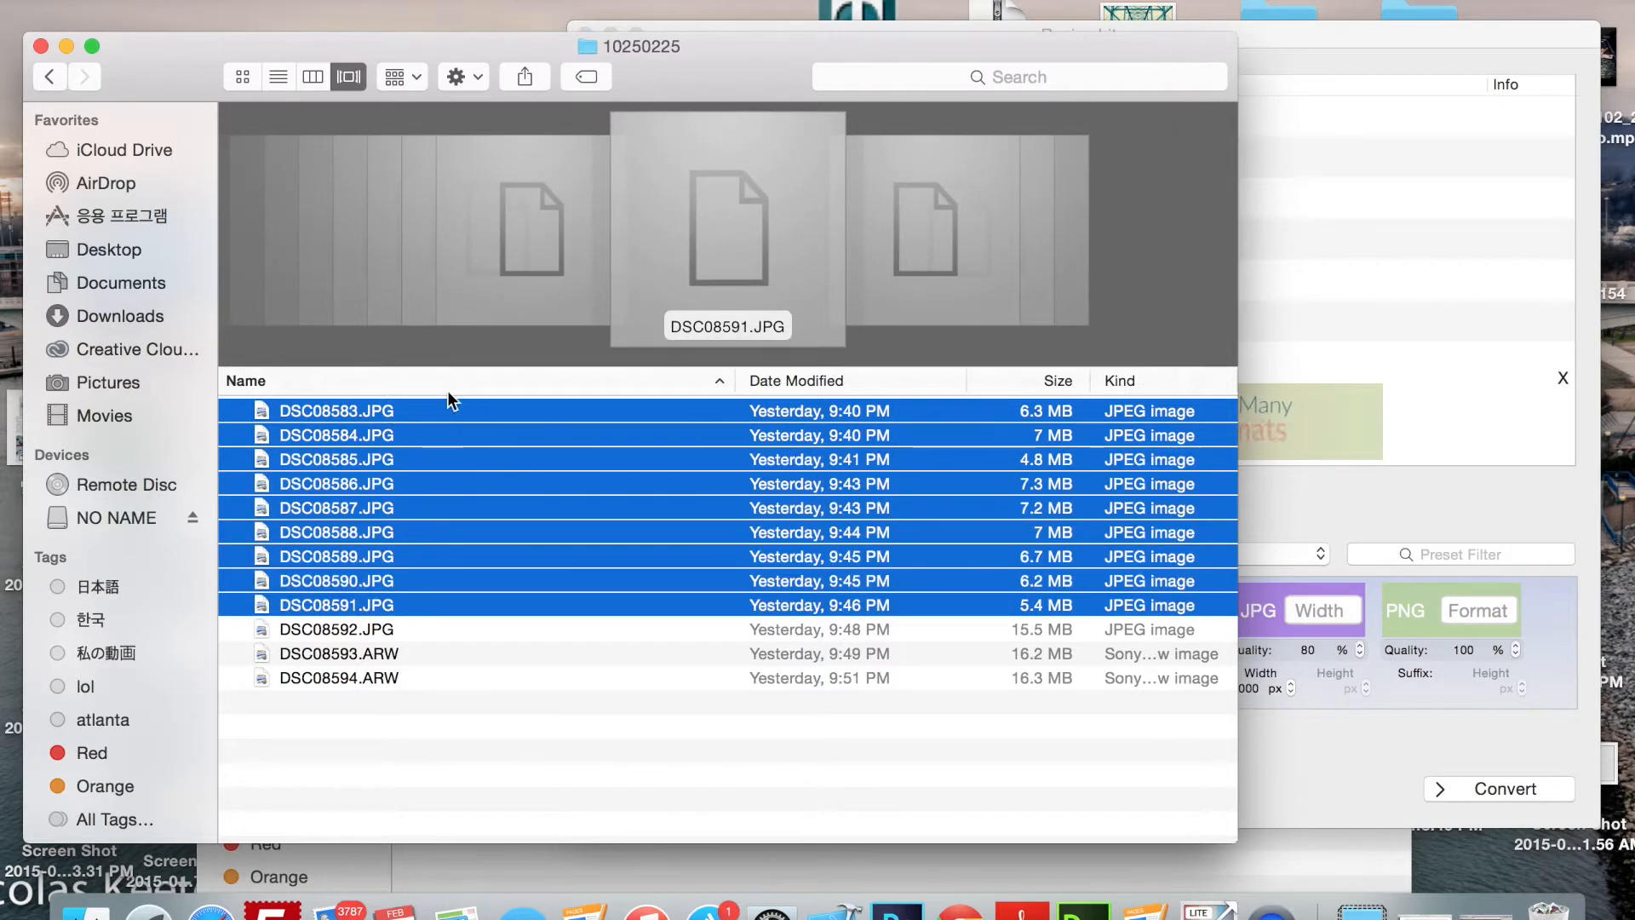
mouse_move(504, 422)
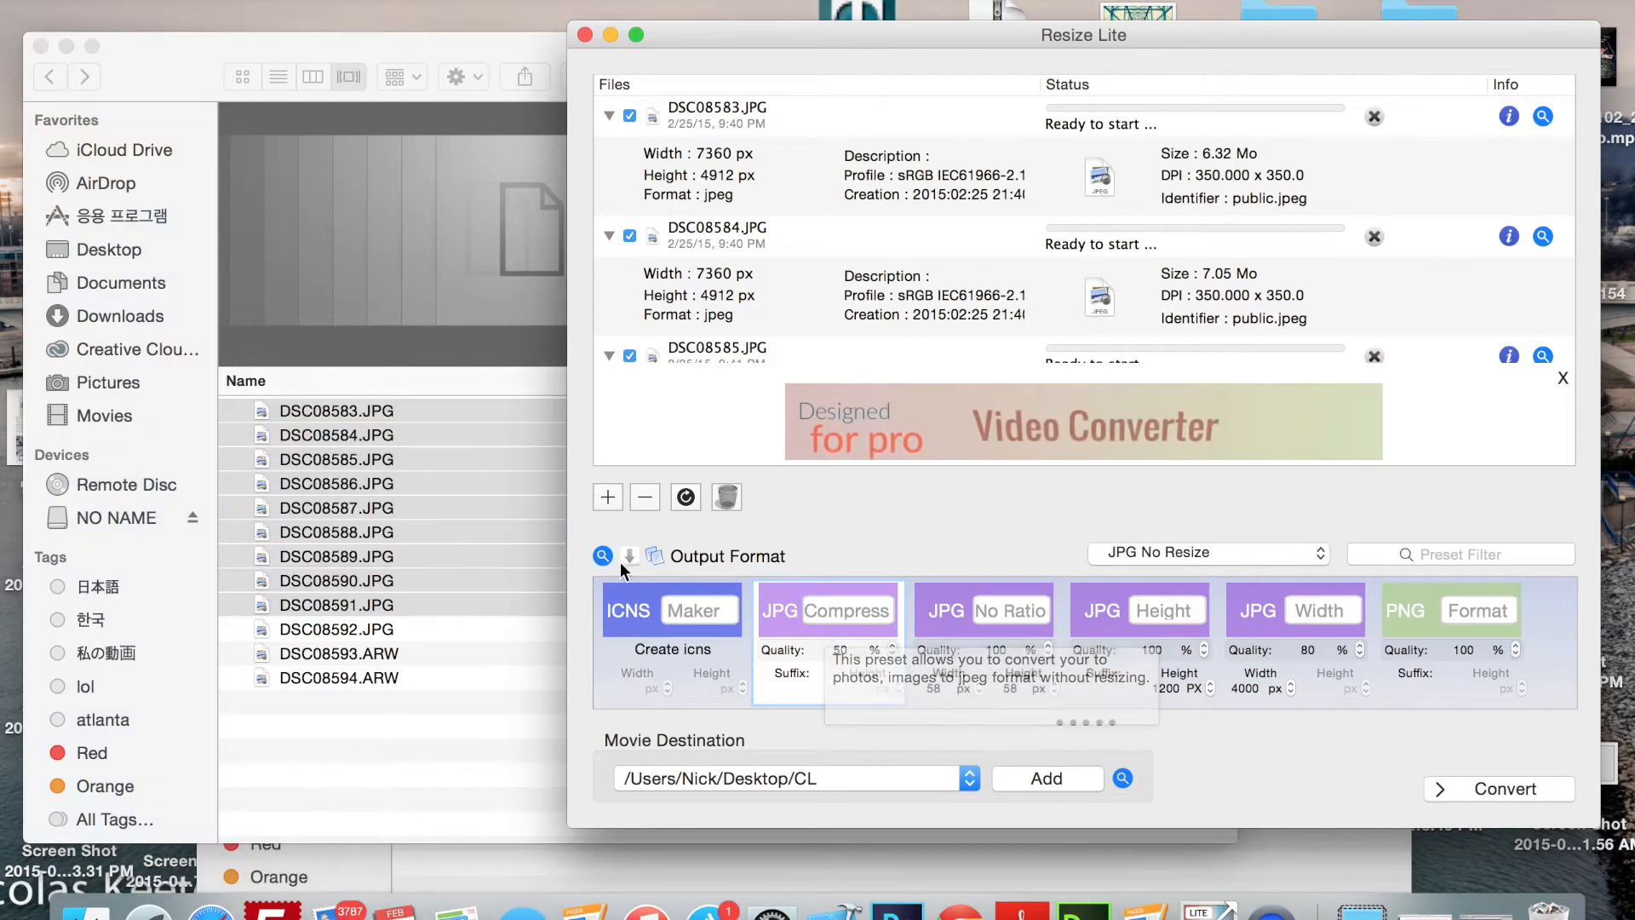
Load the nine JPGs with the JPG Compress preset at 50% quality, output to Desktop/CL
scroll("right", 3)
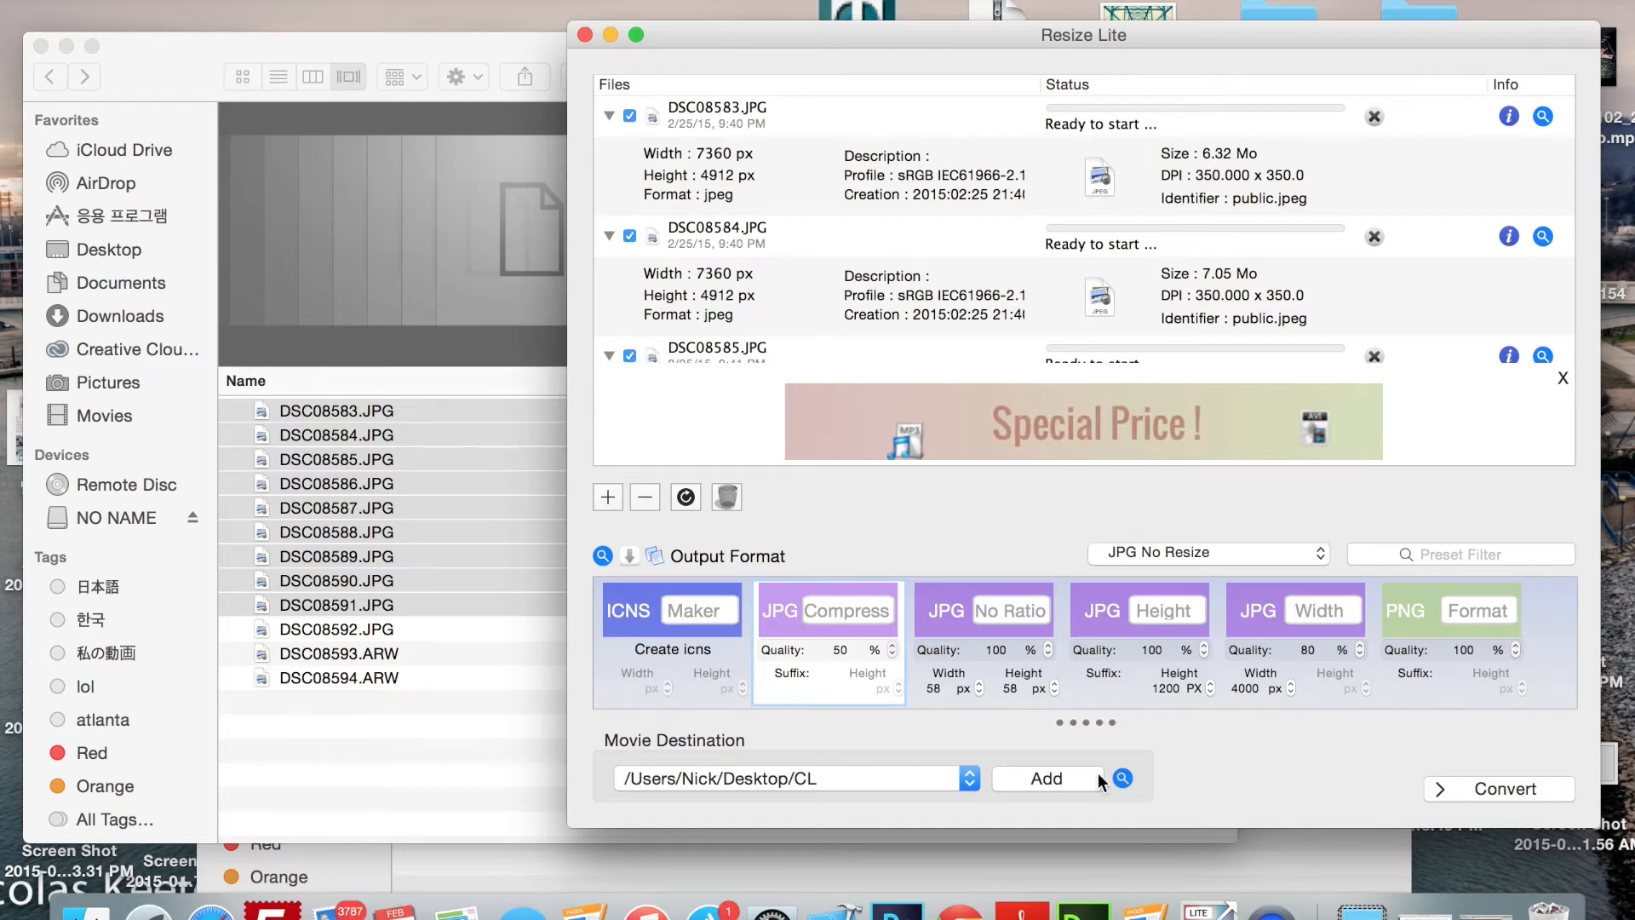
left_click(1563, 378)
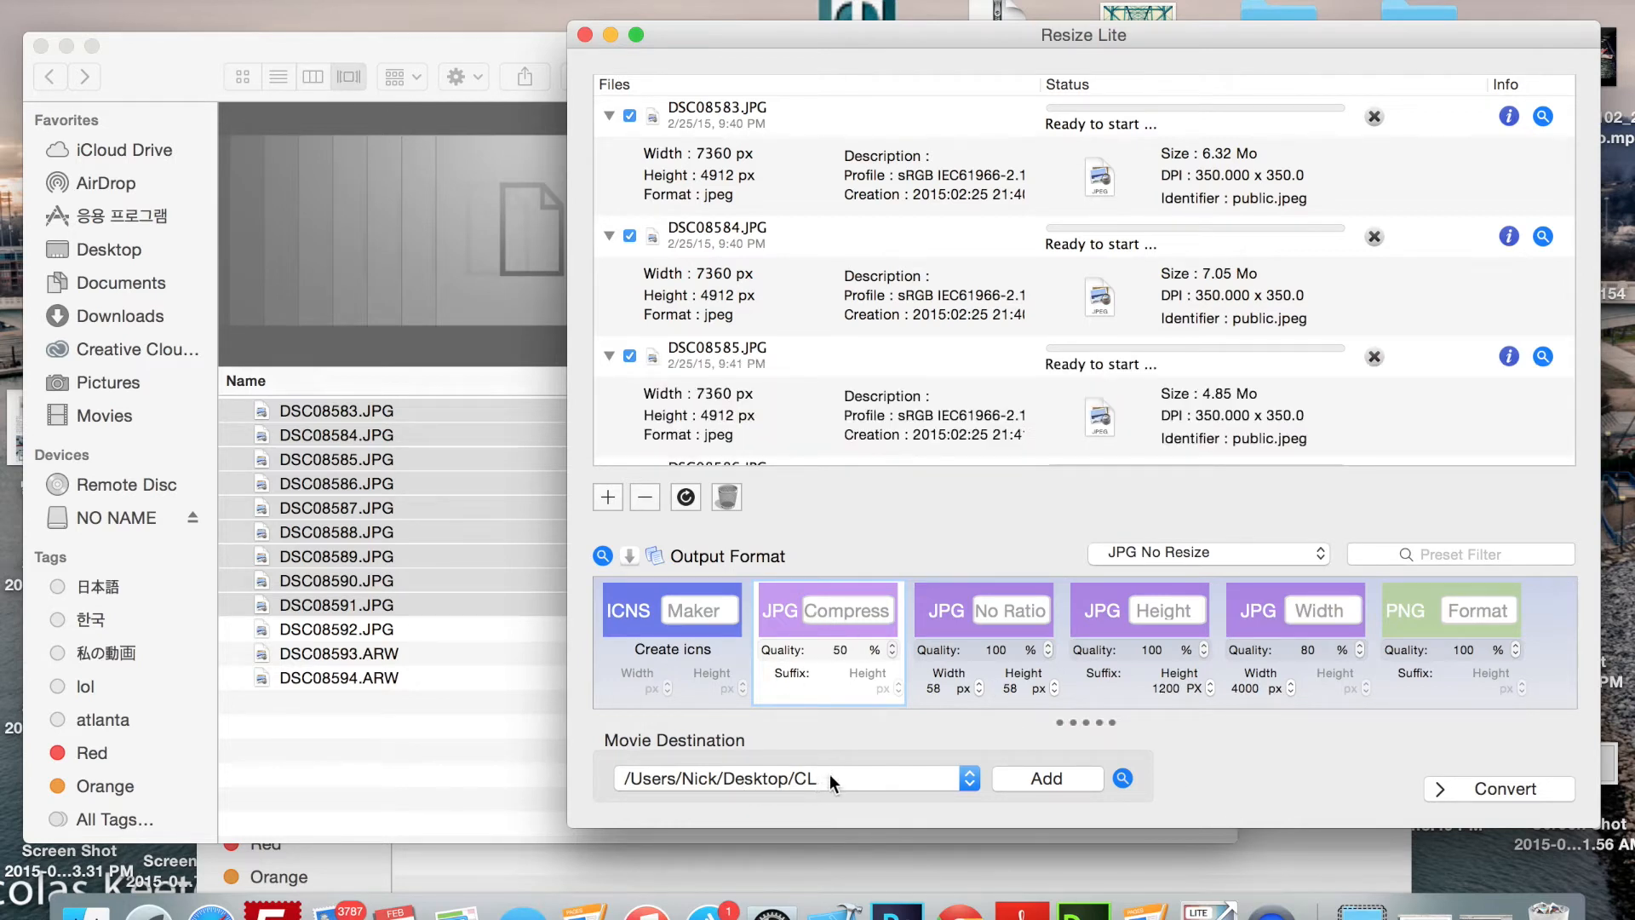
mouse_move(732, 792)
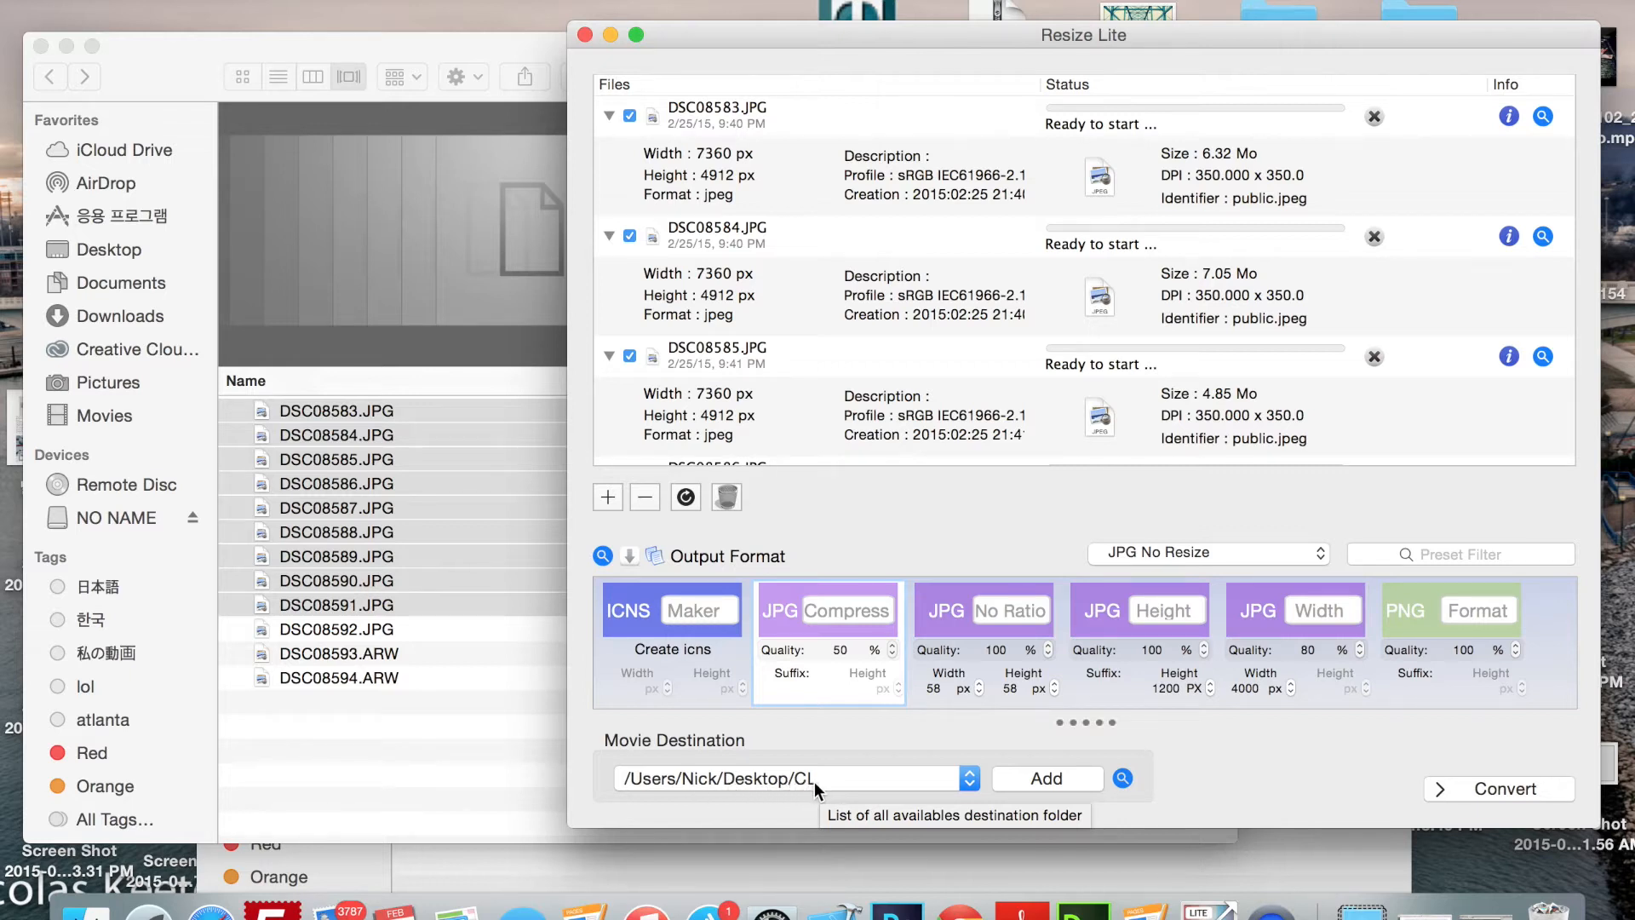
mouse_move(1328, 749)
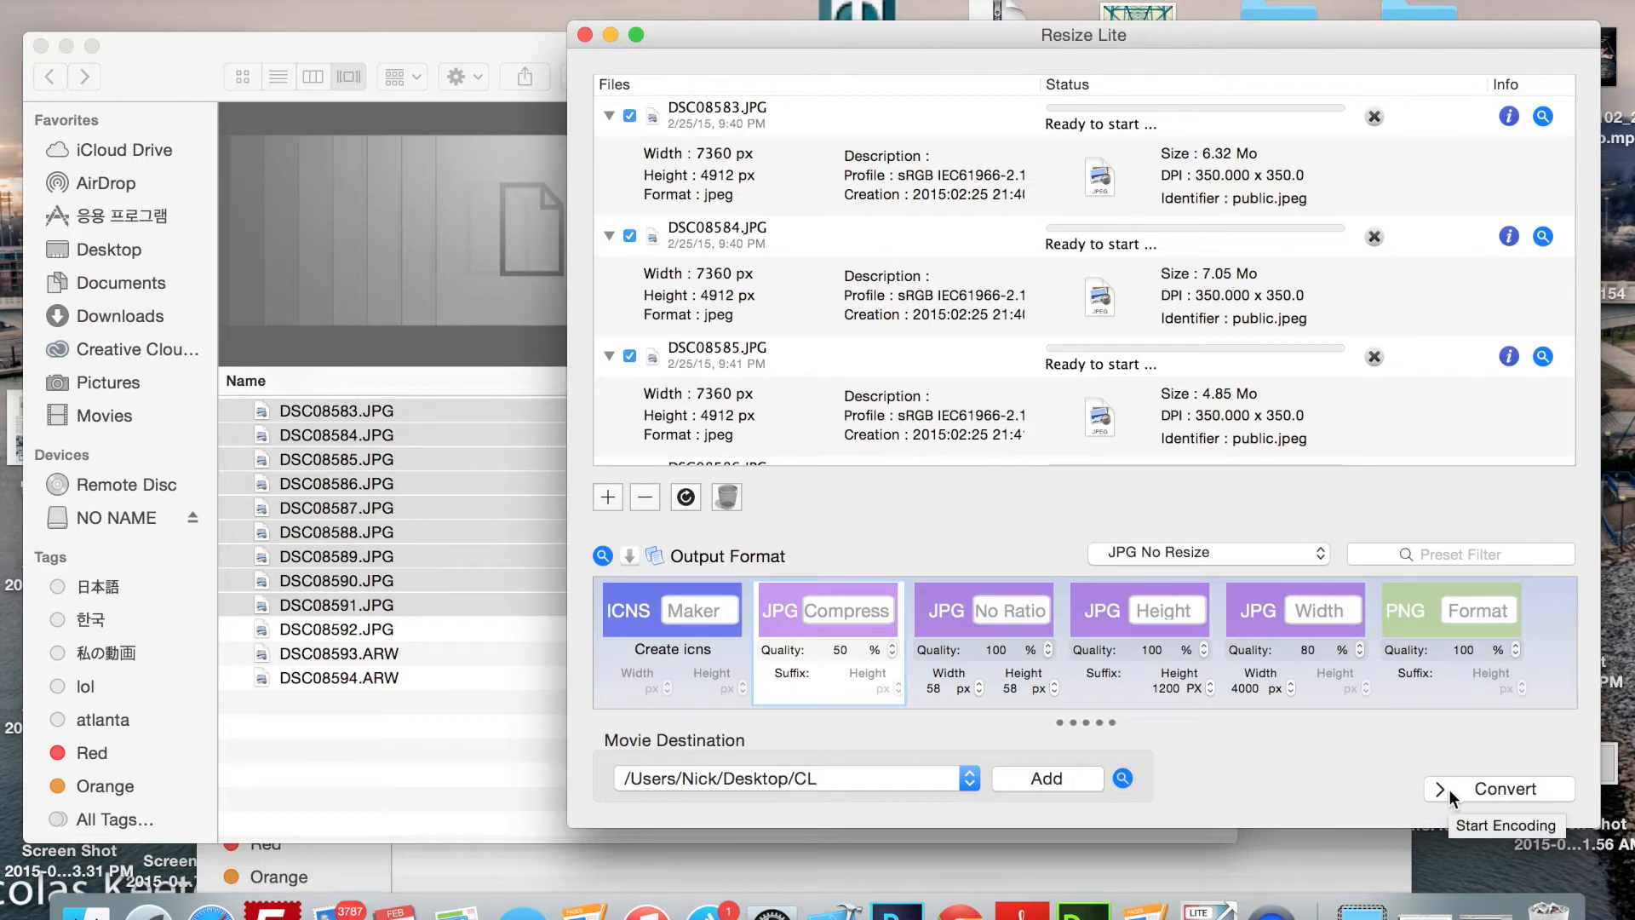
Run Convert so all nine rows reach Finished and reveal the CL output folder
left_click(1499, 788)
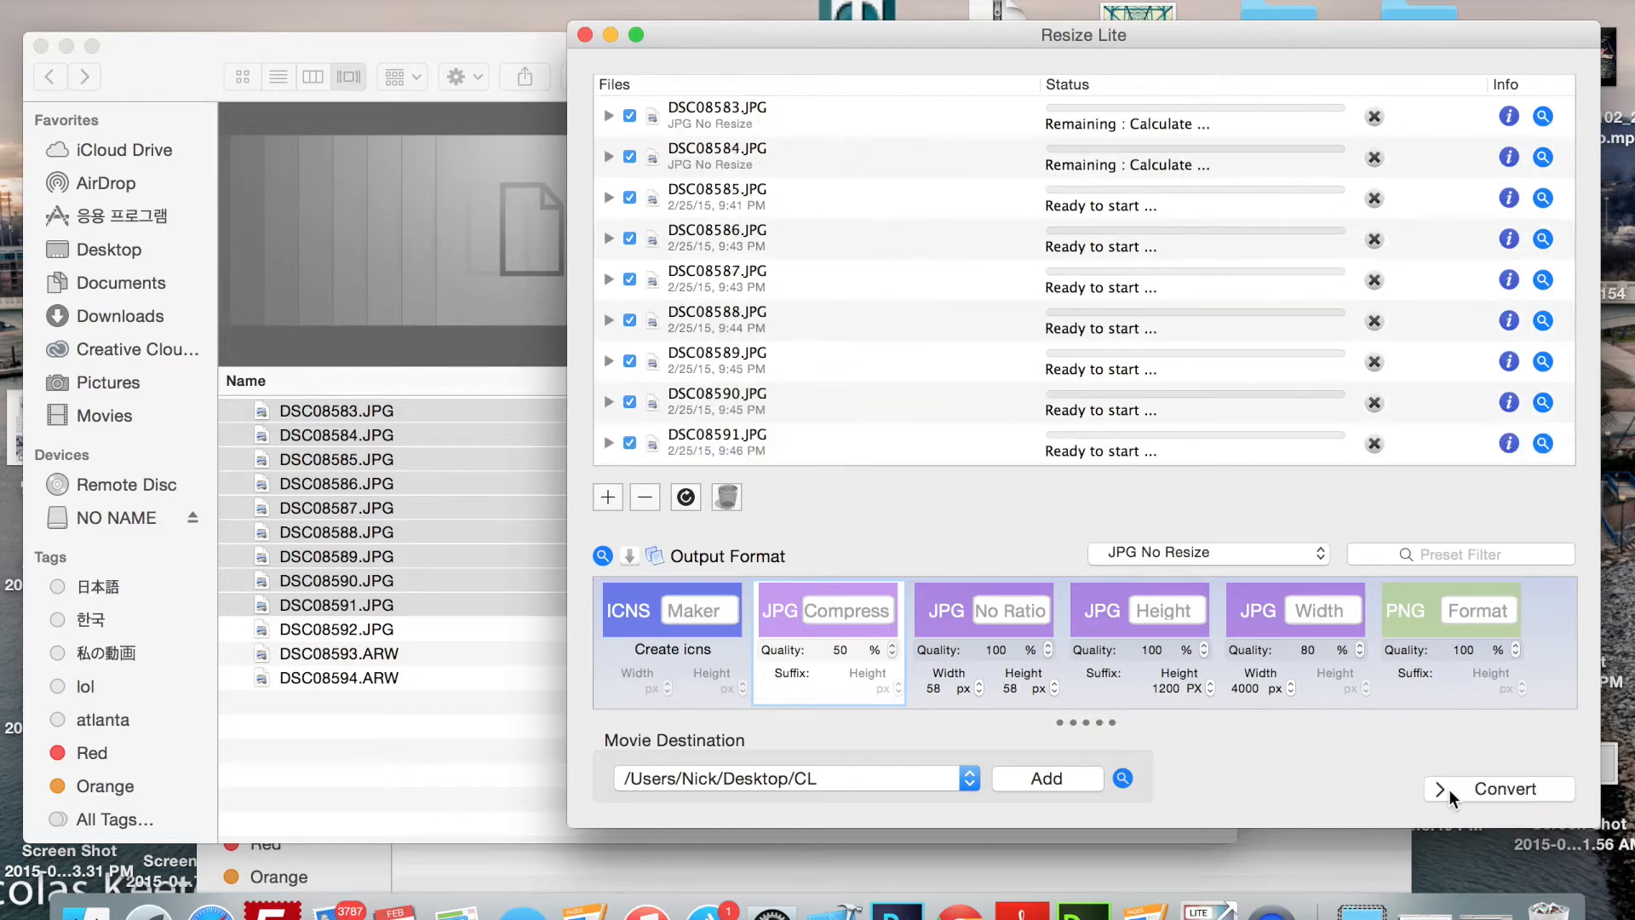
left_click(1504, 788)
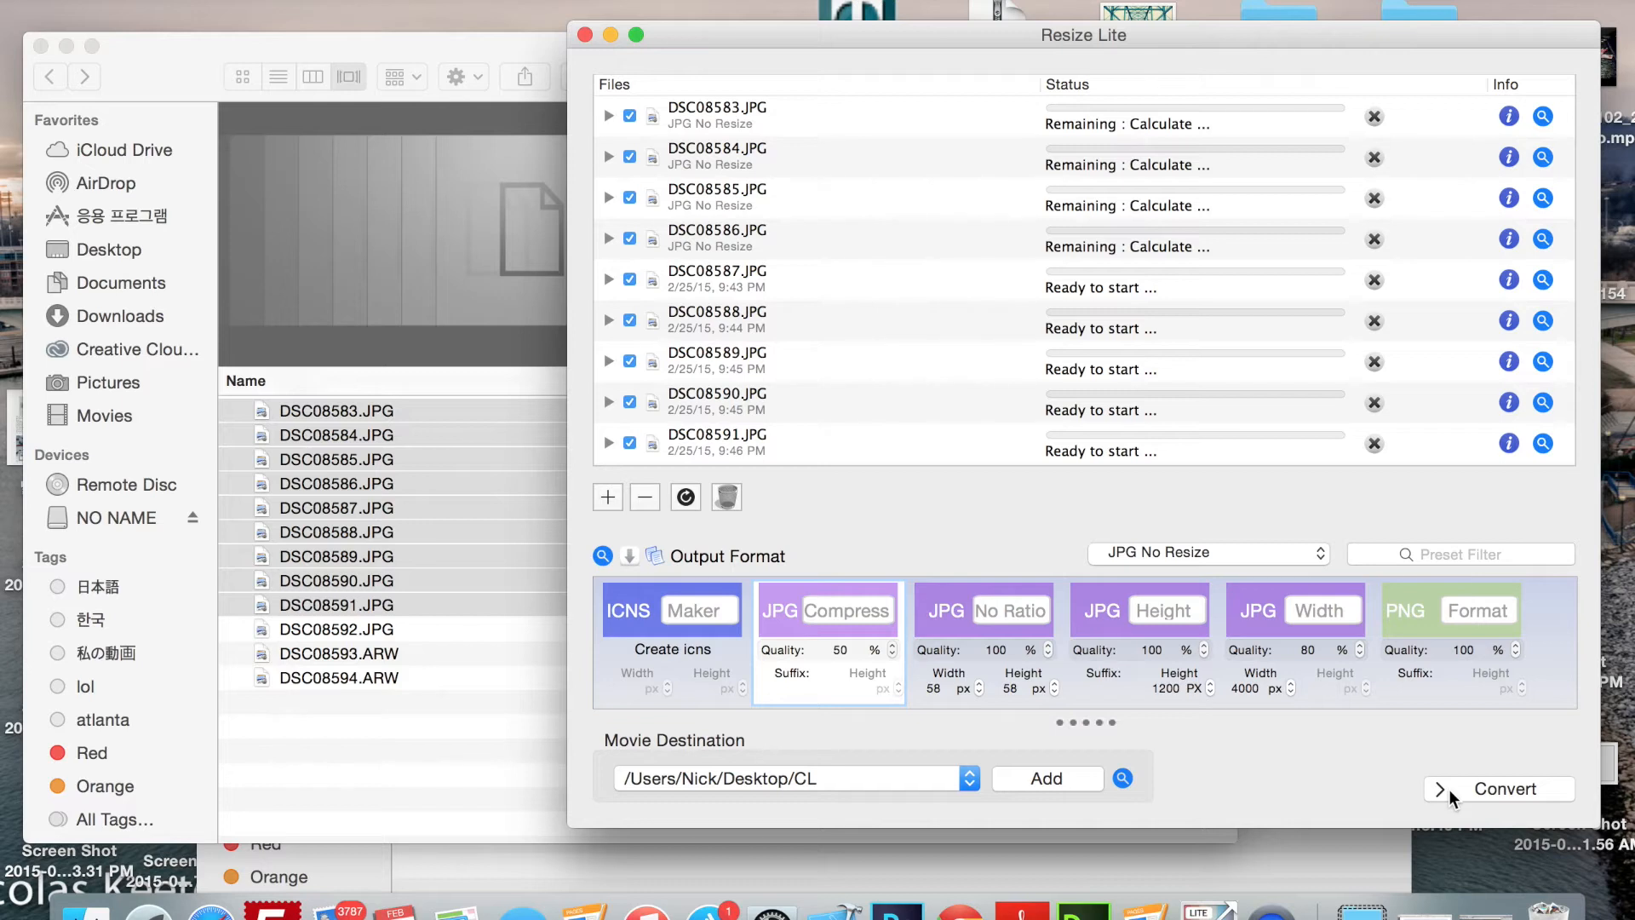
left_click(1500, 789)
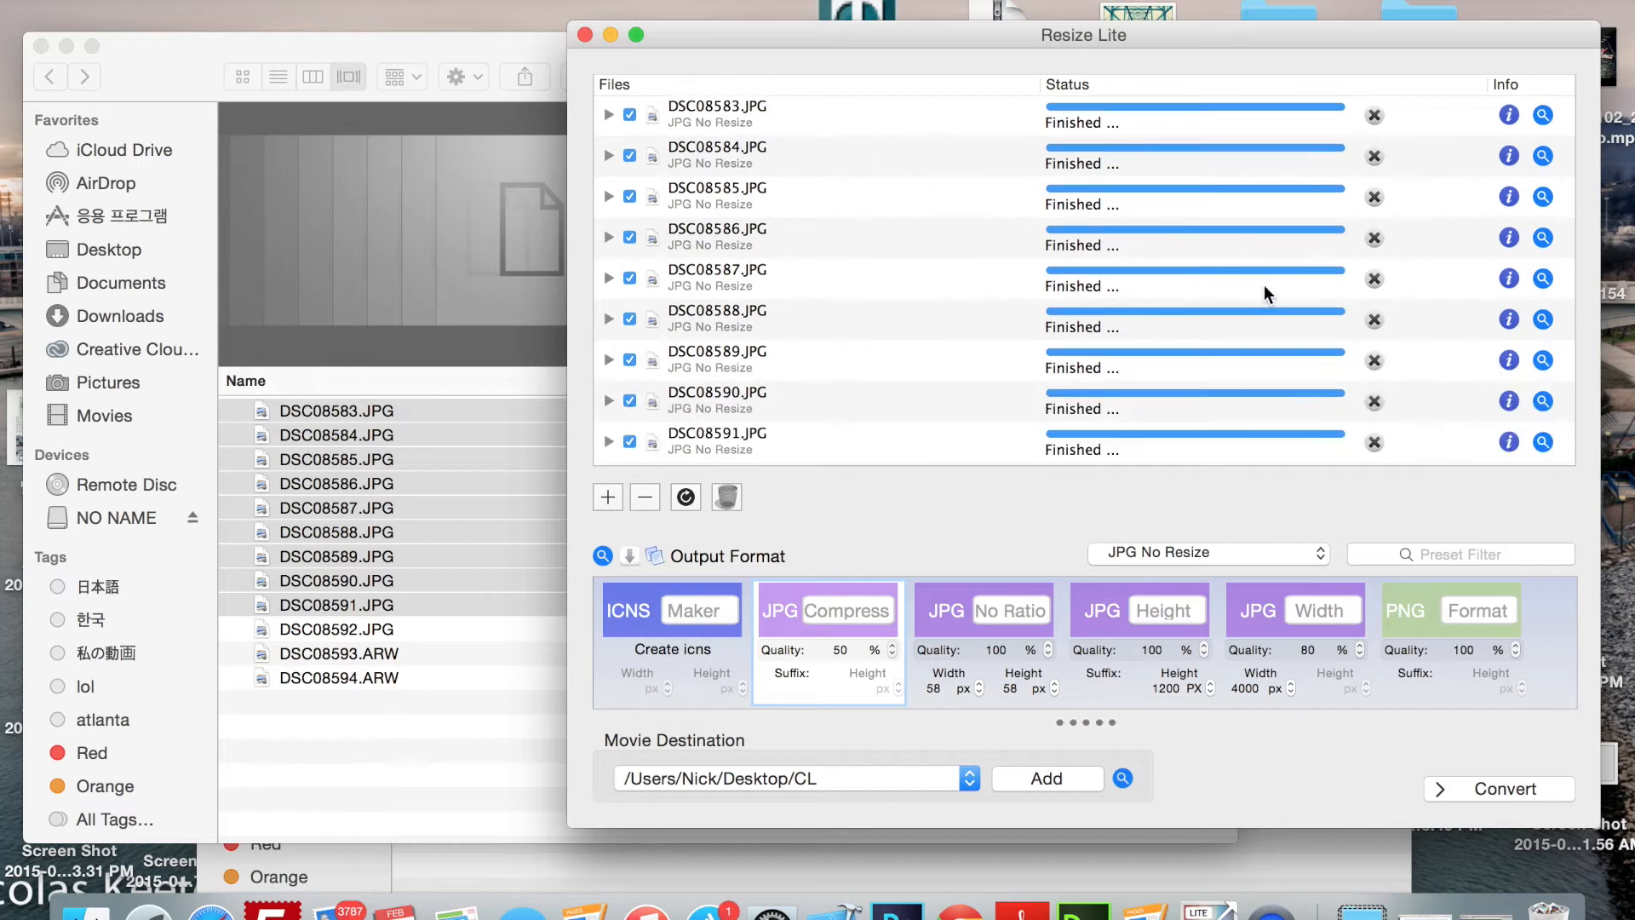
mouse_move(1249, 423)
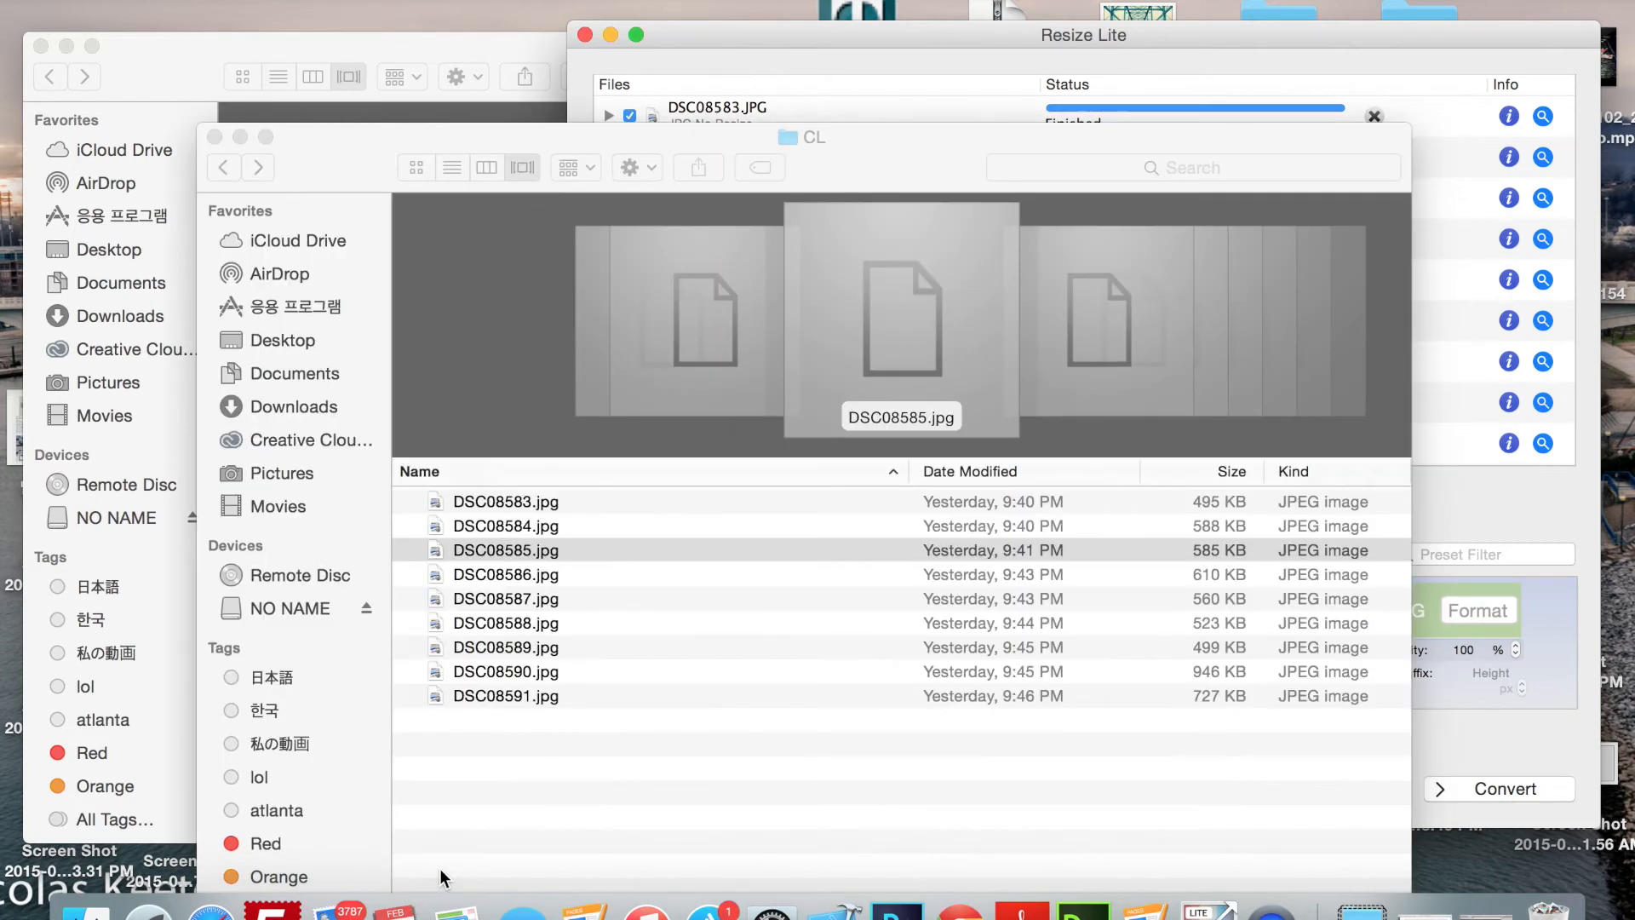
Compare sizes of the compressed DSC08583, DSC08584, DSC08591 and neighbouring files, all under 1 MB
left_click(506, 501)
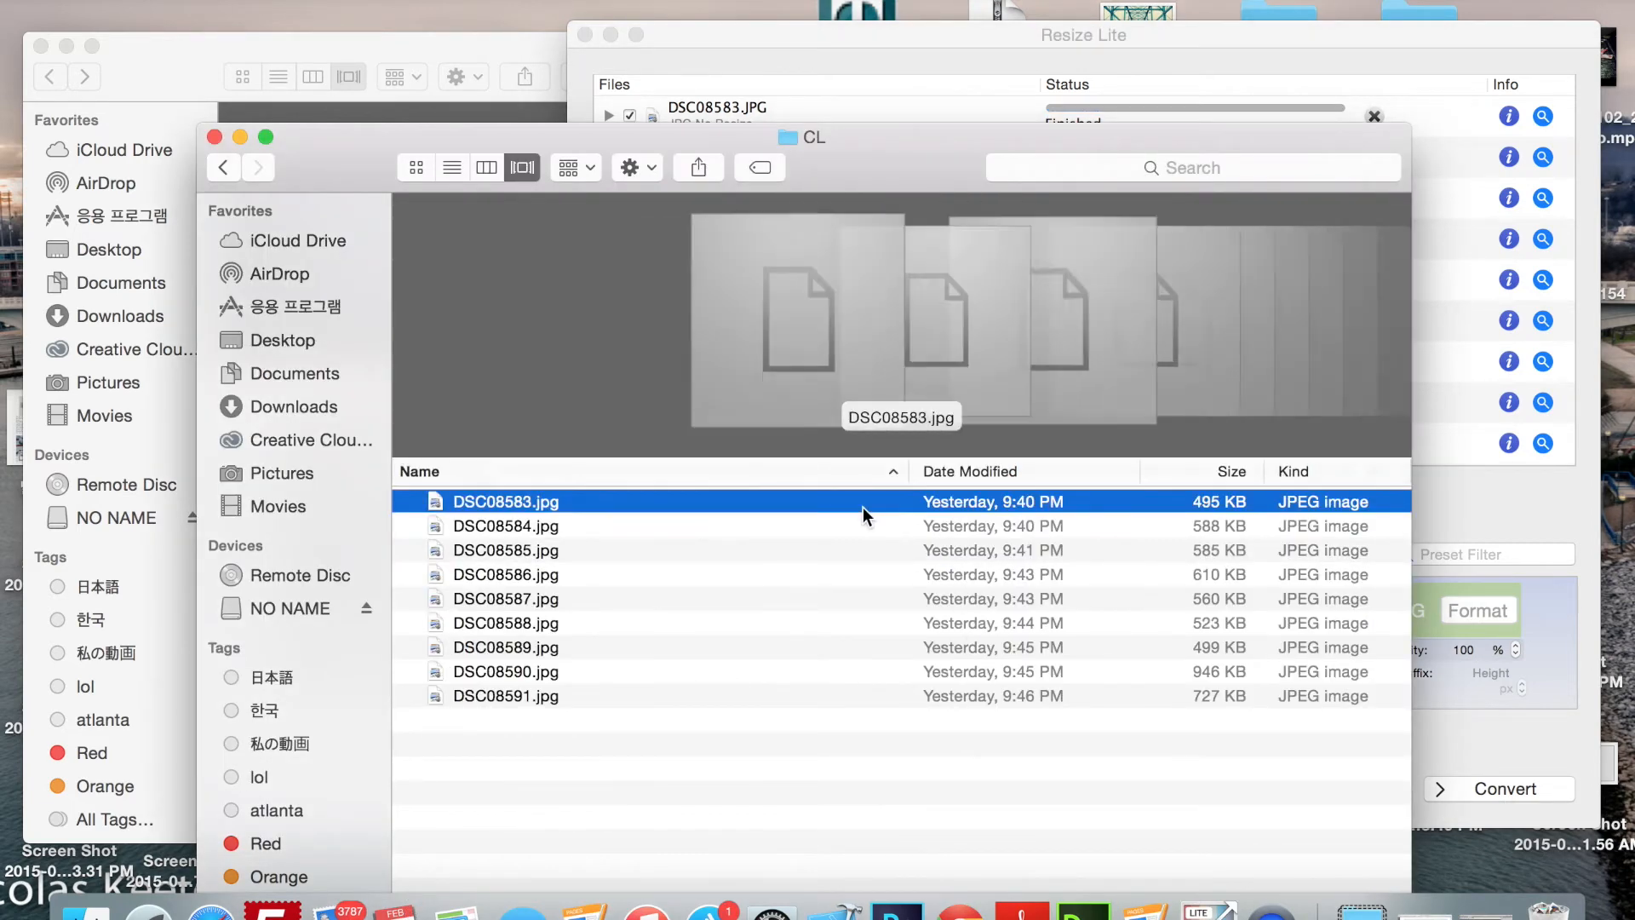
left_click(506, 524)
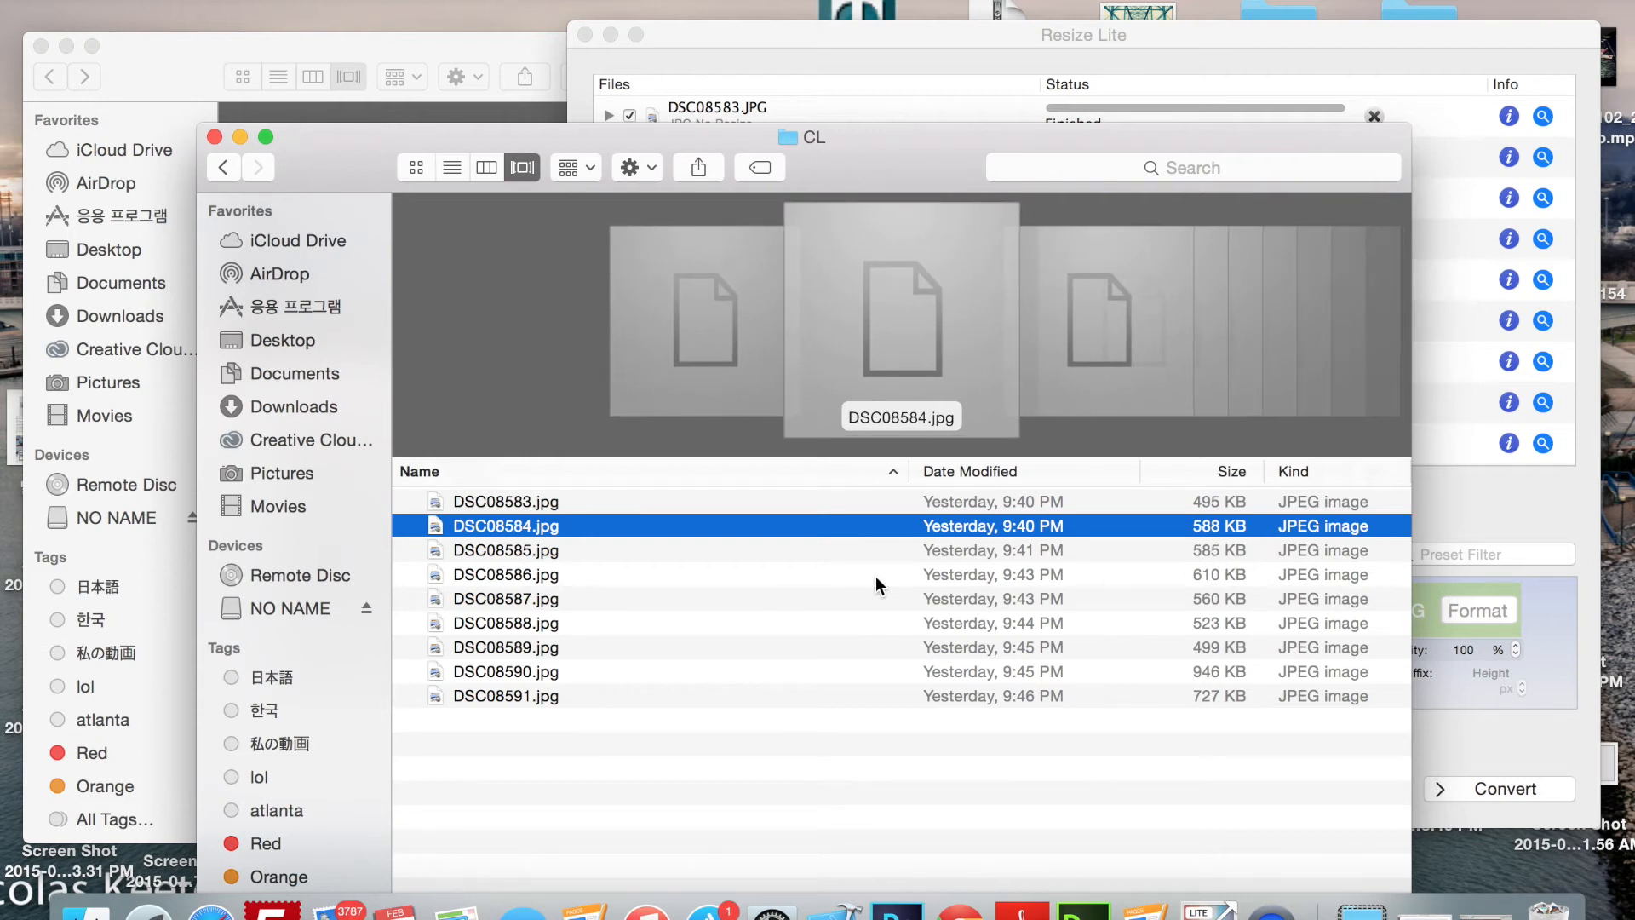
left_click(505, 695)
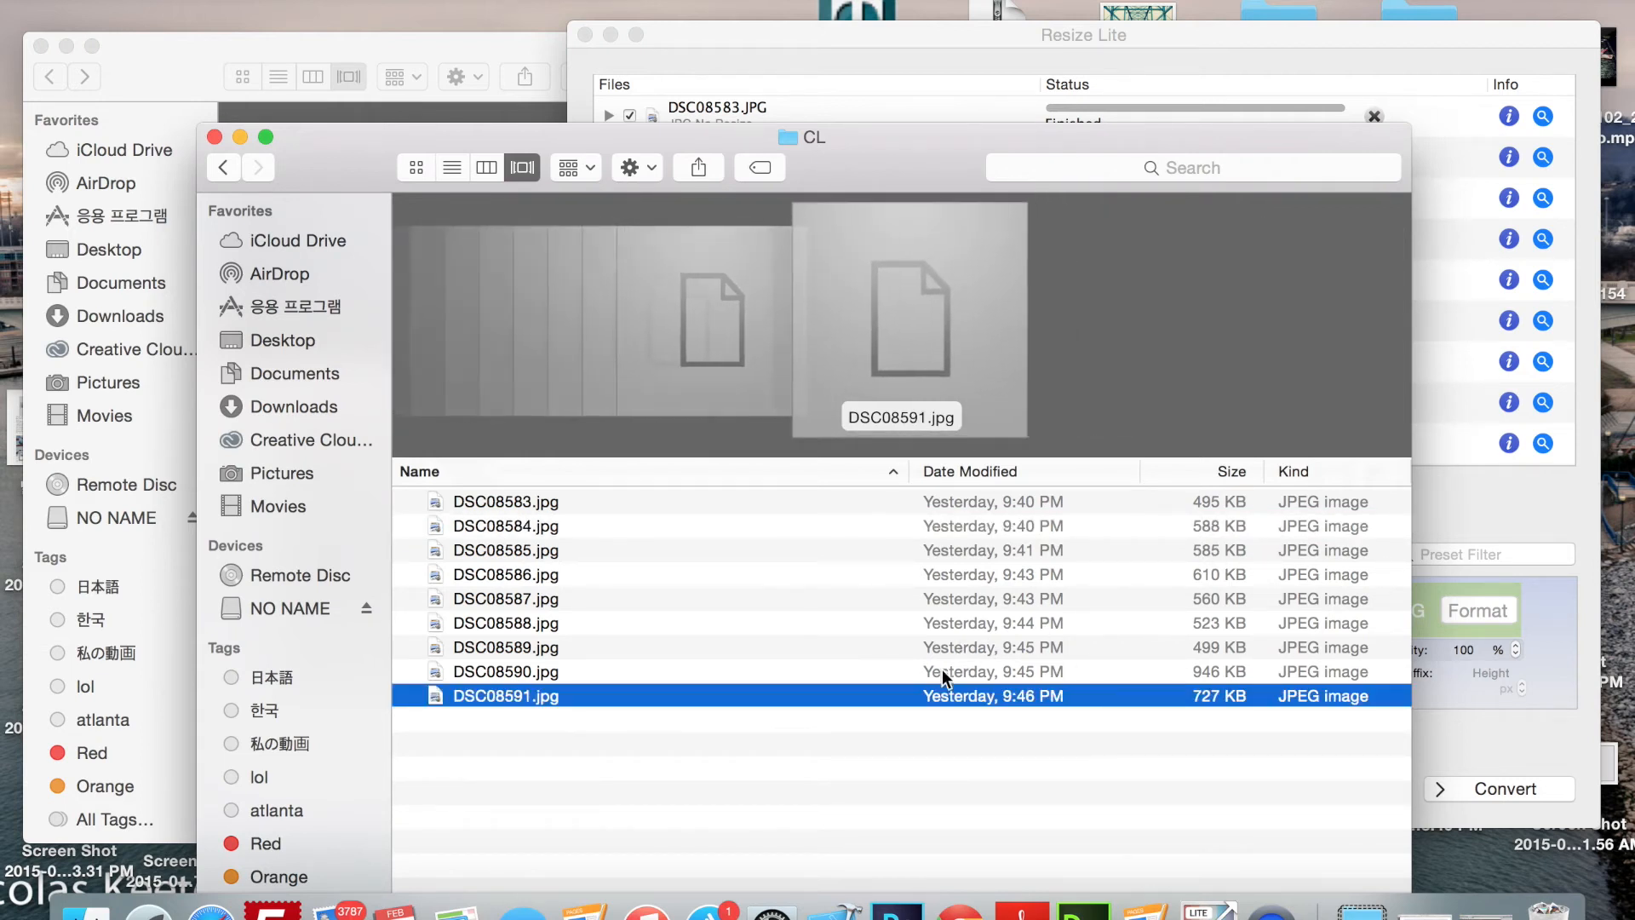
left_click(506, 671)
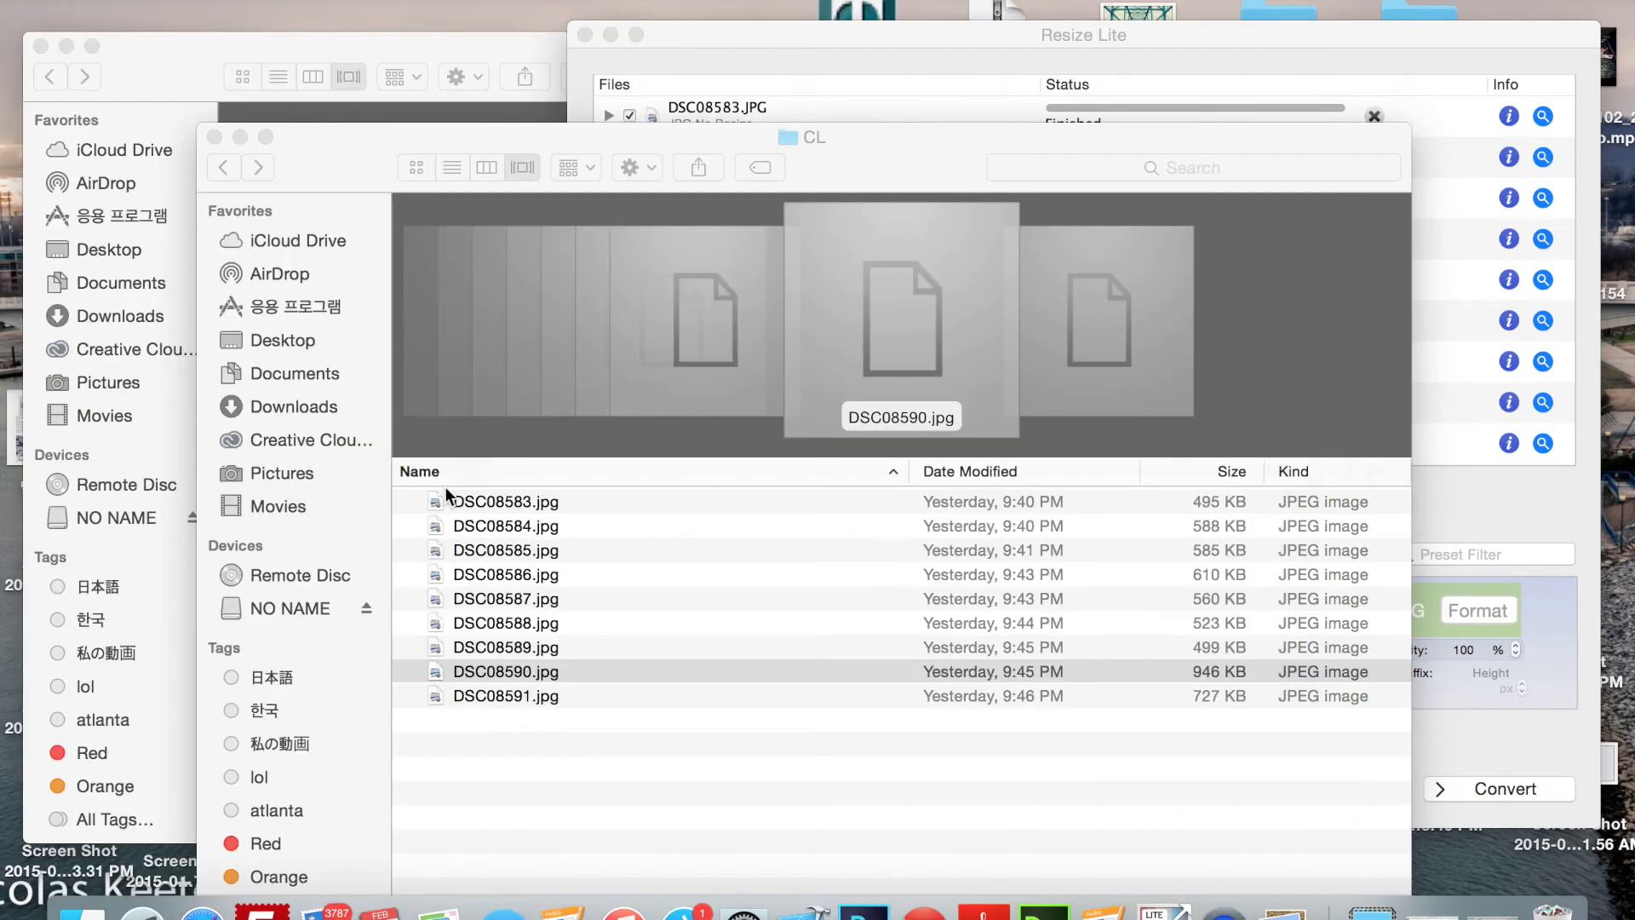
mouse_move(523, 582)
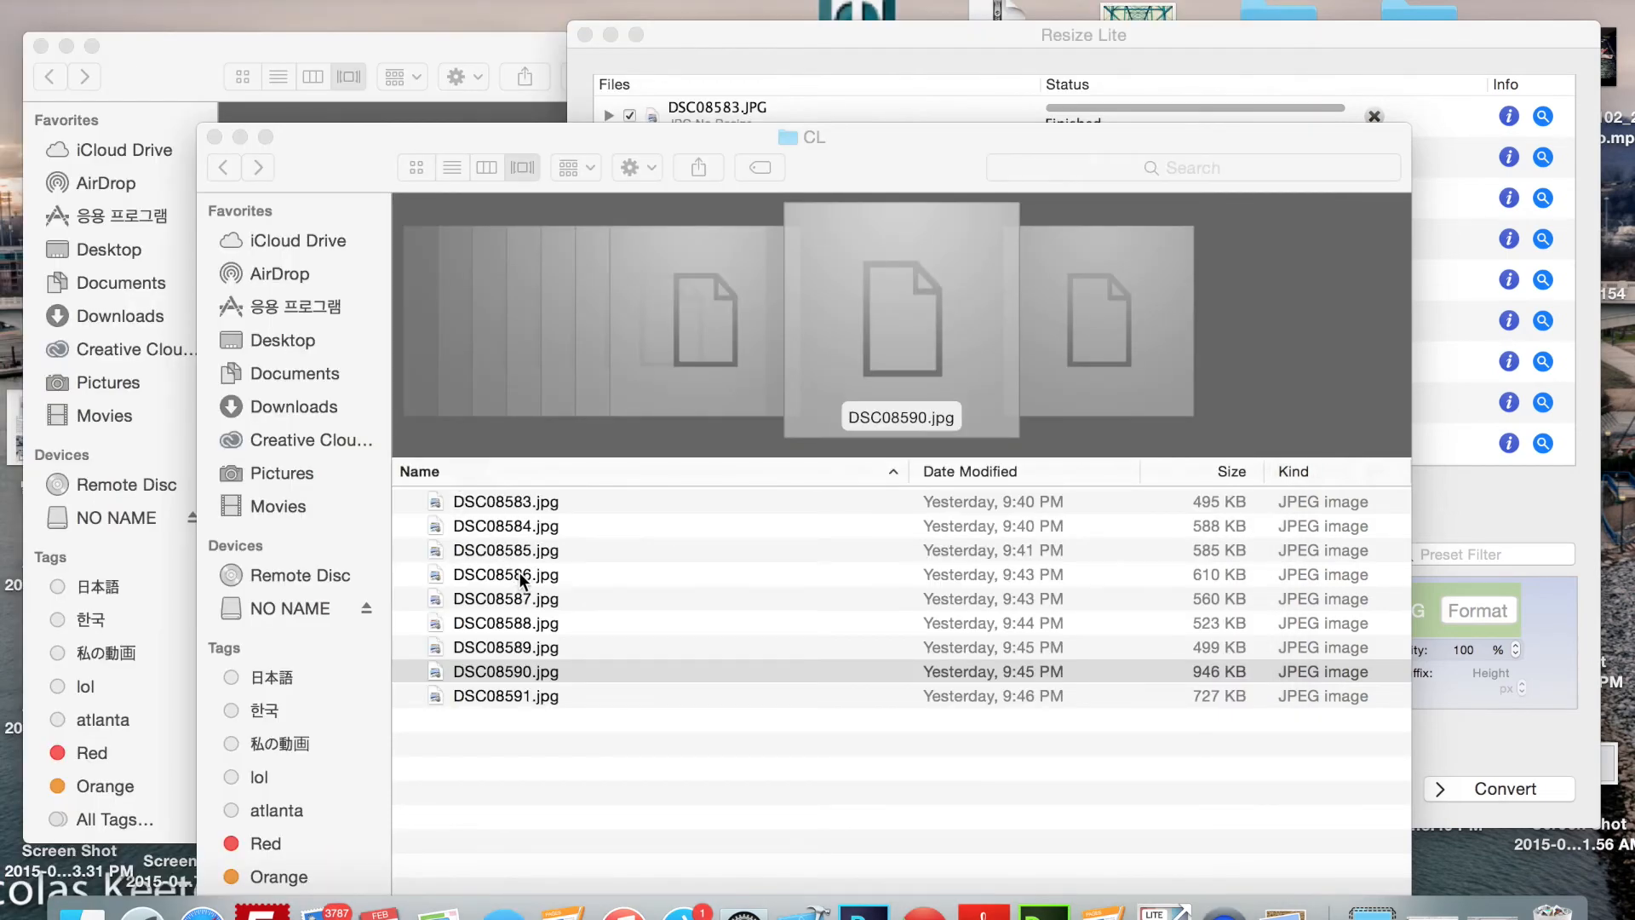
View the compressed DSC08586.jpg in Preview and select the next photo
left_click(521, 575)
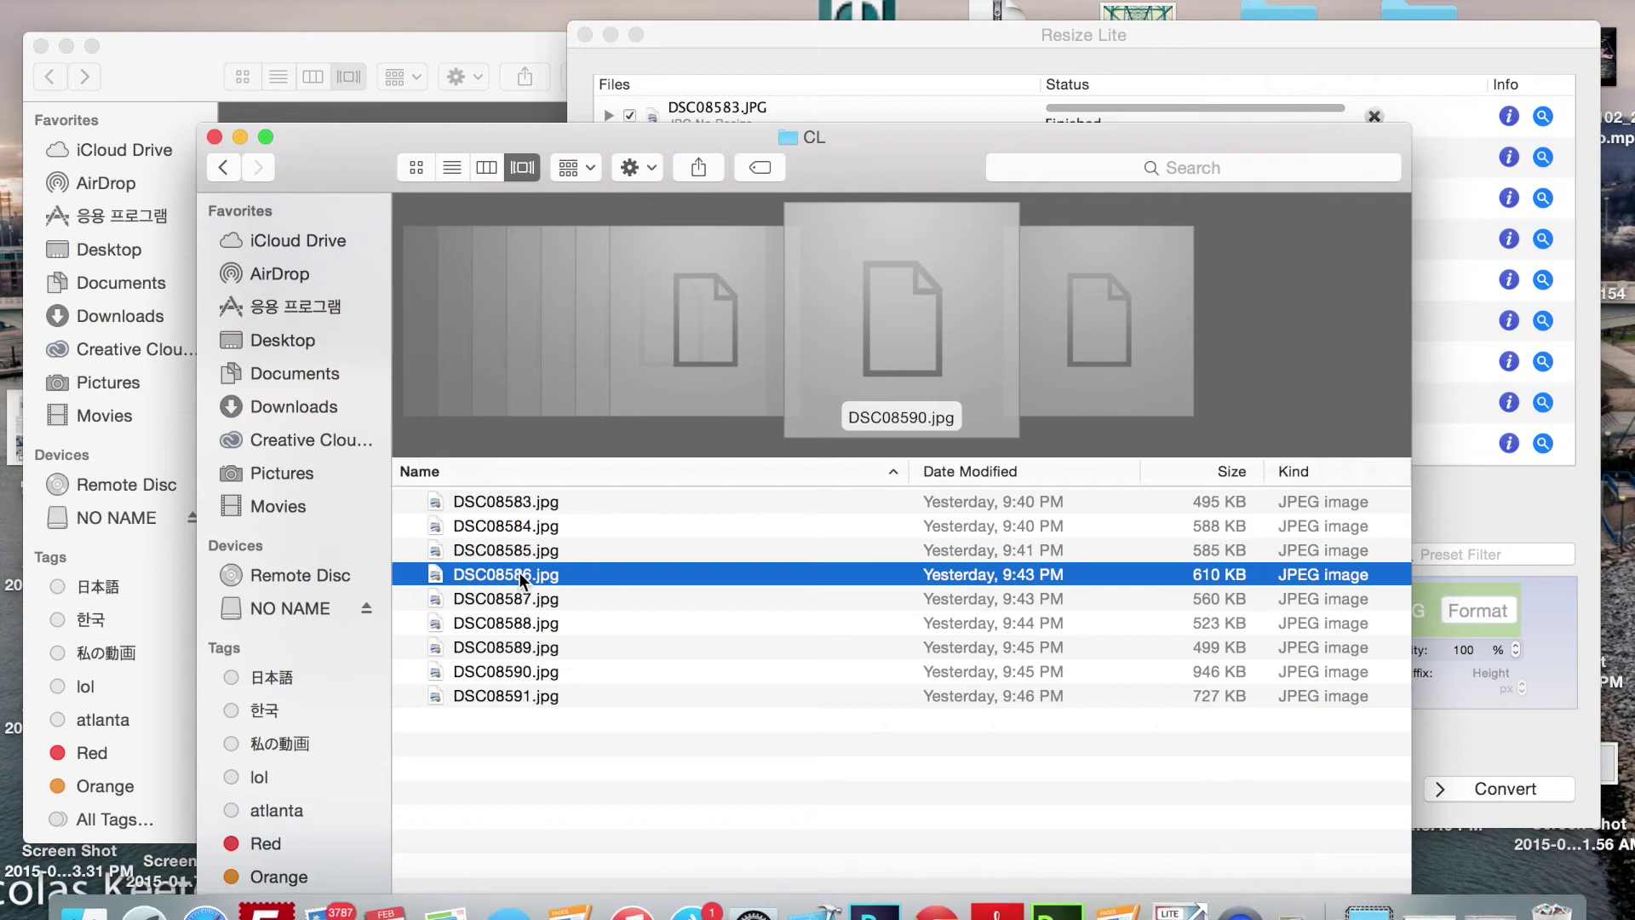
double_click(504, 574)
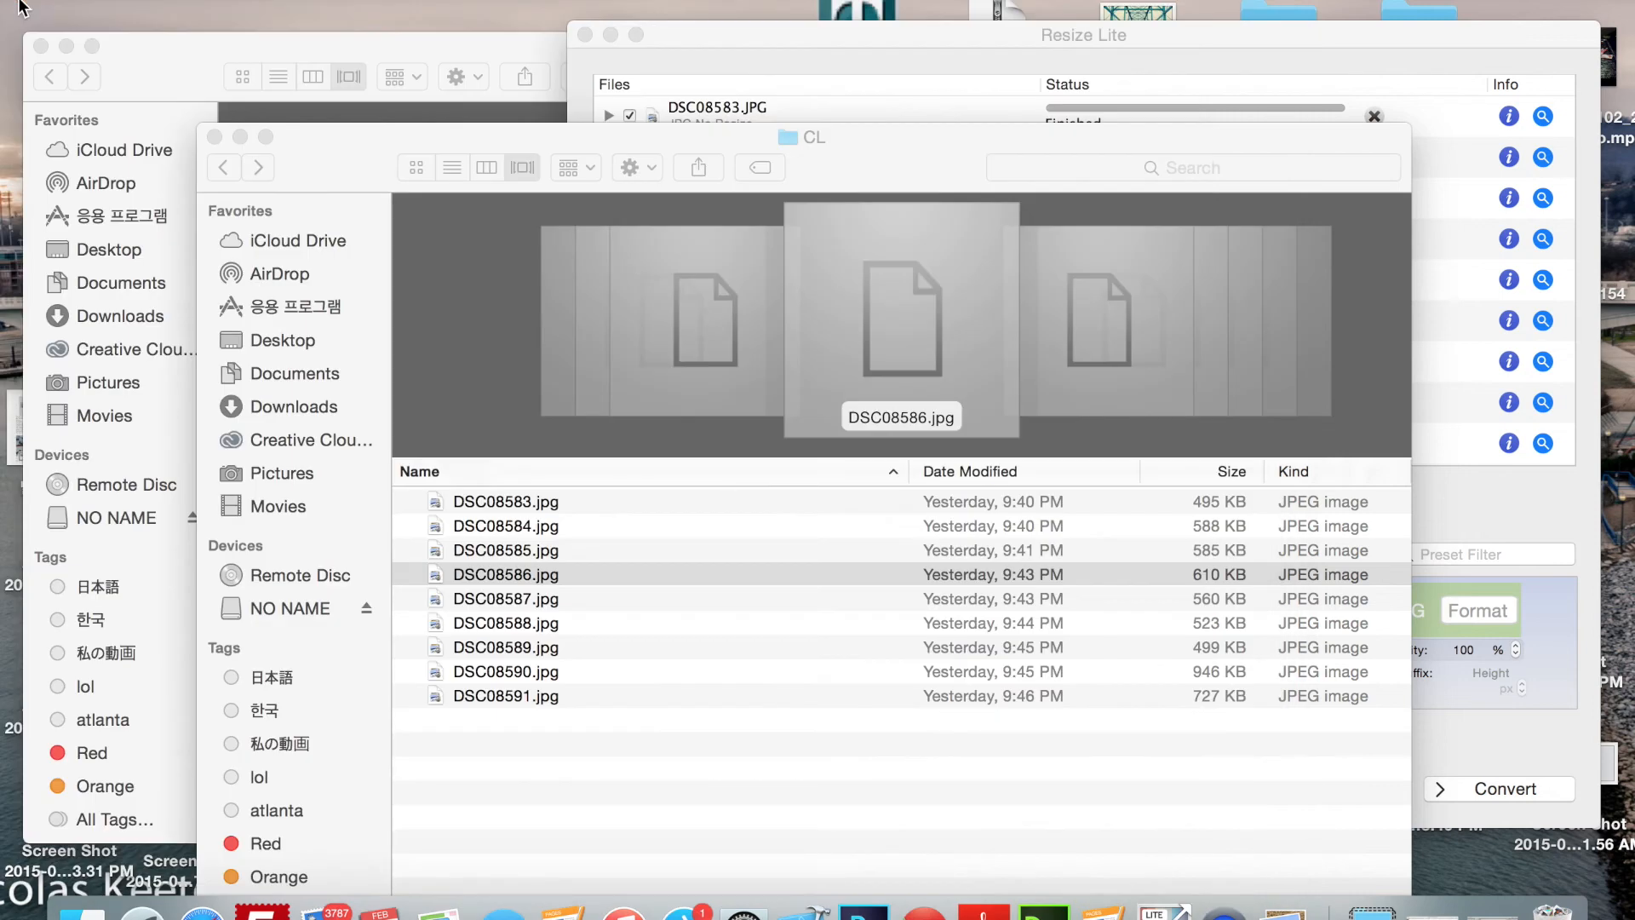
mouse_move(567, 606)
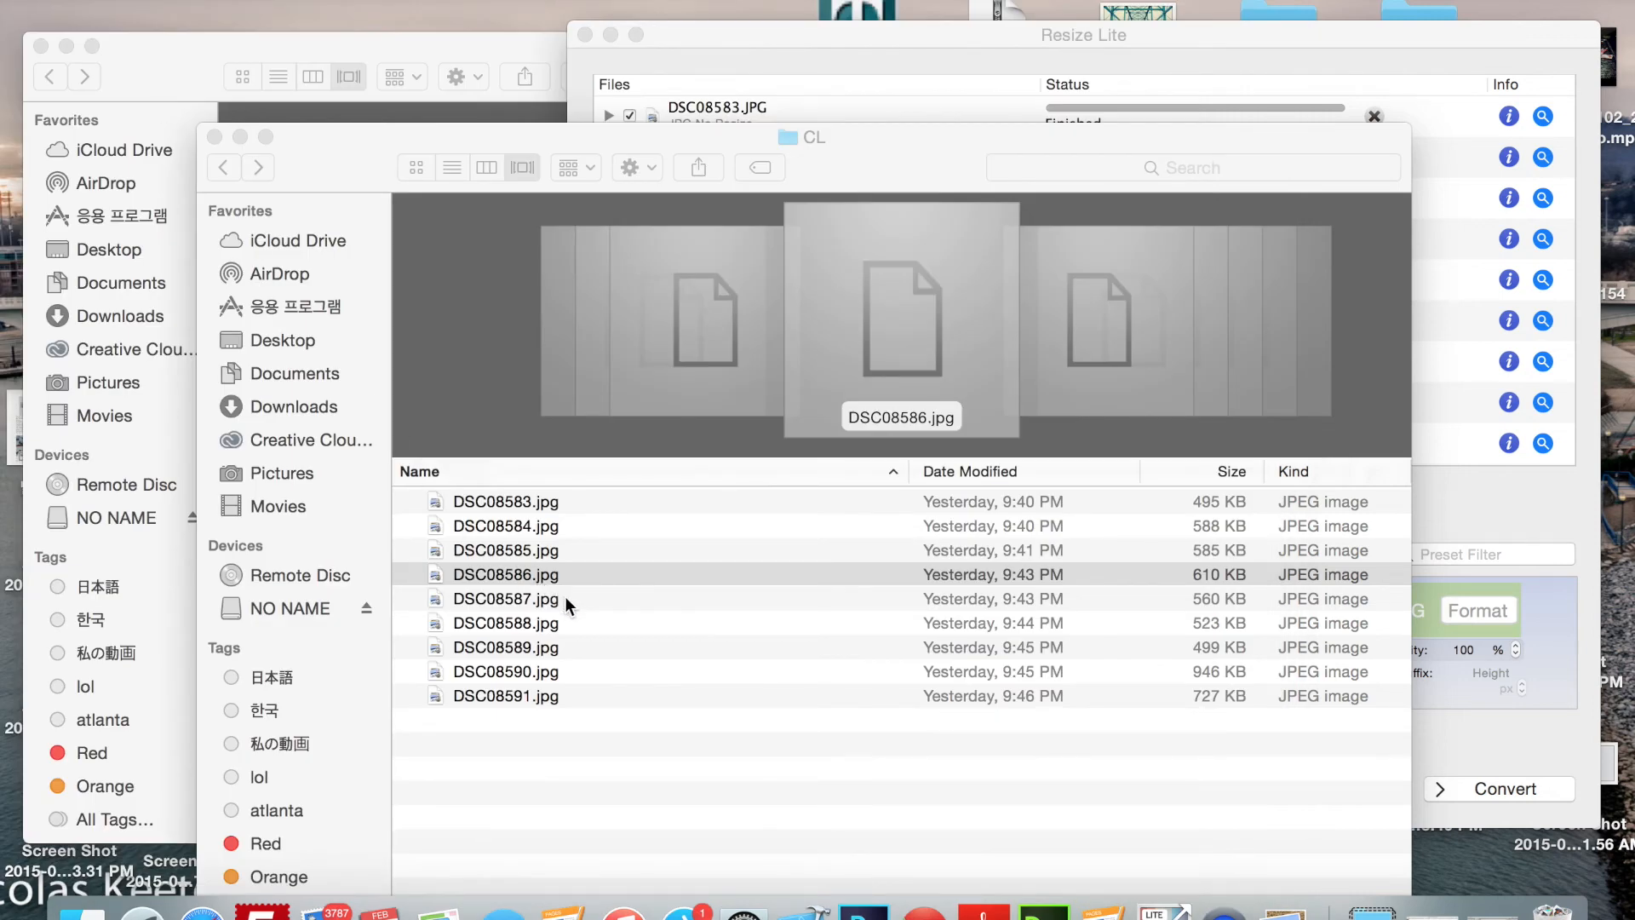
left_click(504, 599)
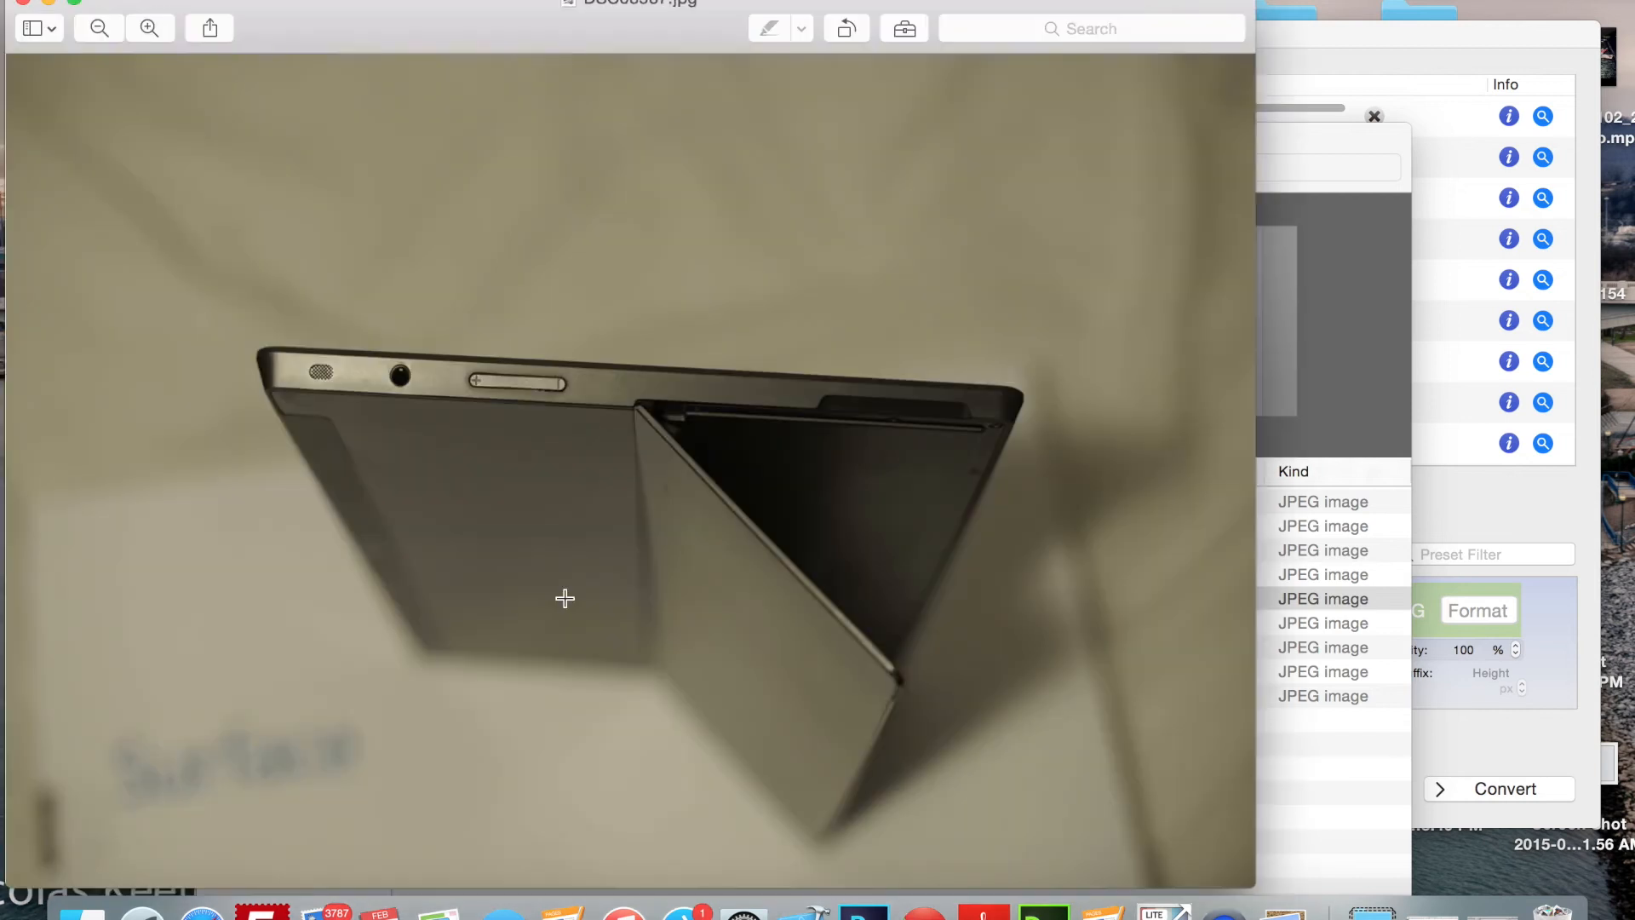
mouse_move(48, 14)
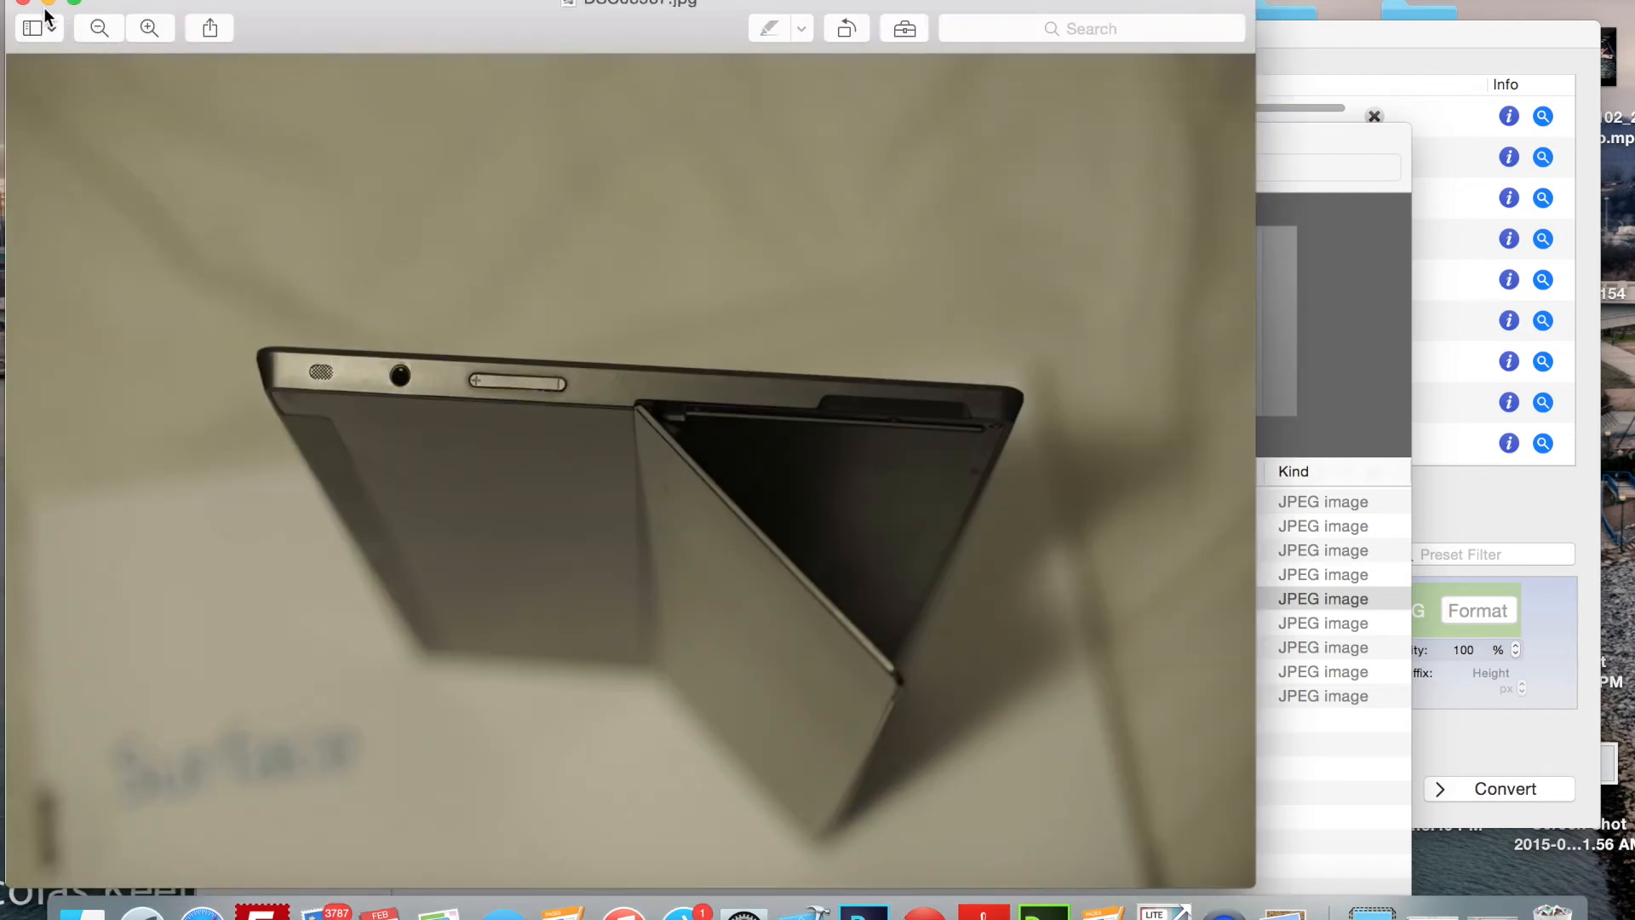
mouse_move(538, 12)
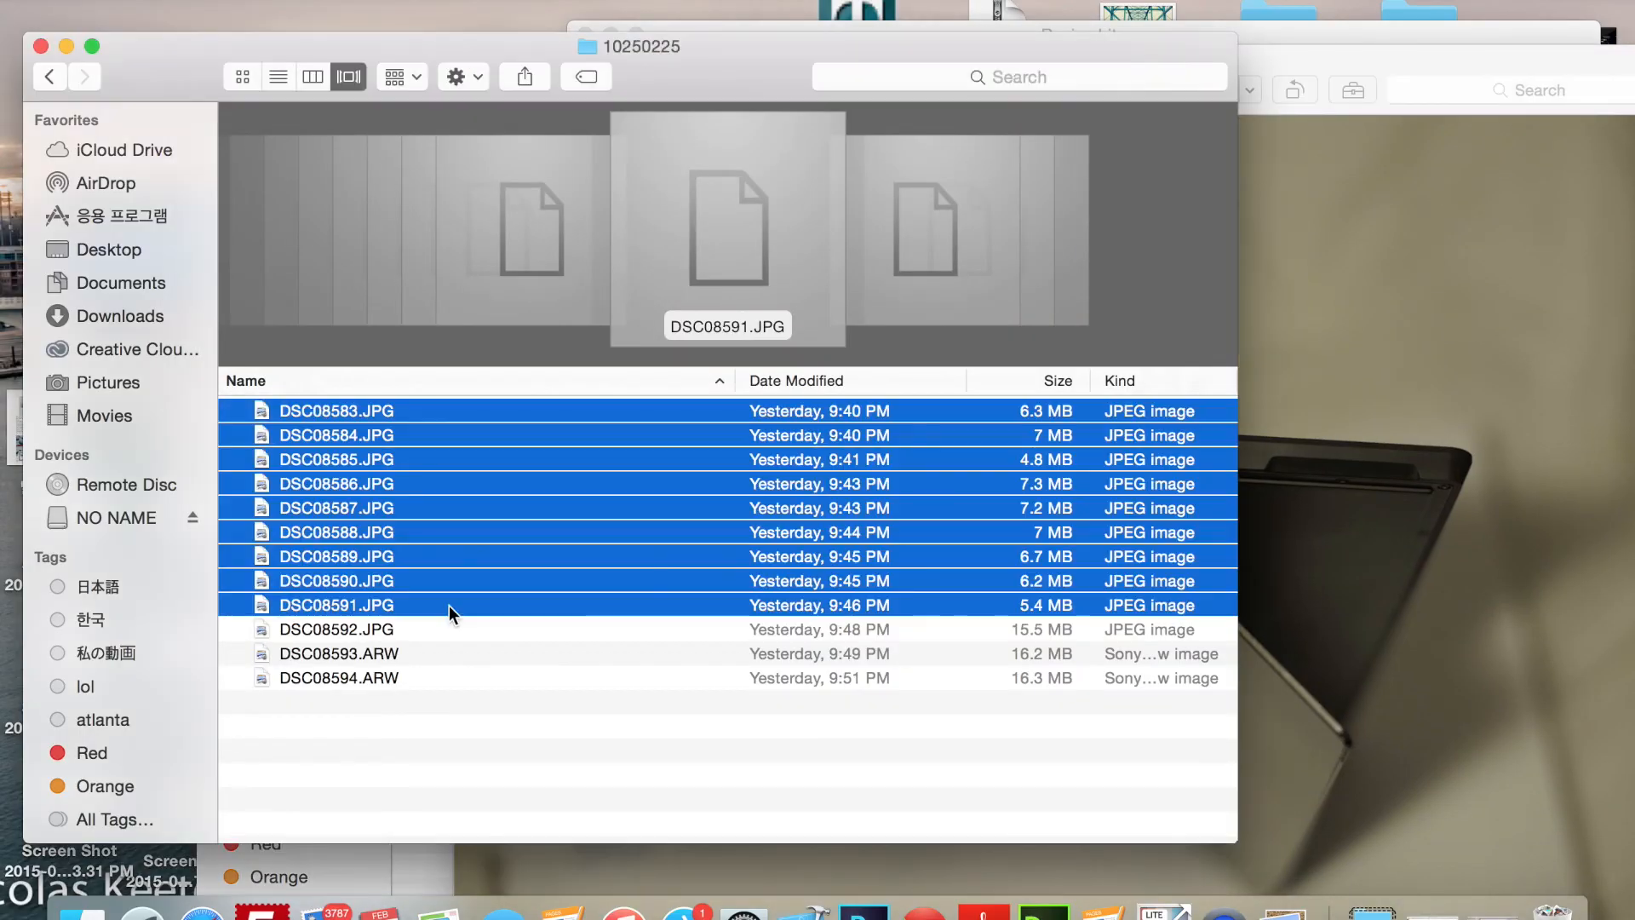
Bring up the original full-size DSC08587.JPG in Preview beside the compressed copy
left_click(336, 604)
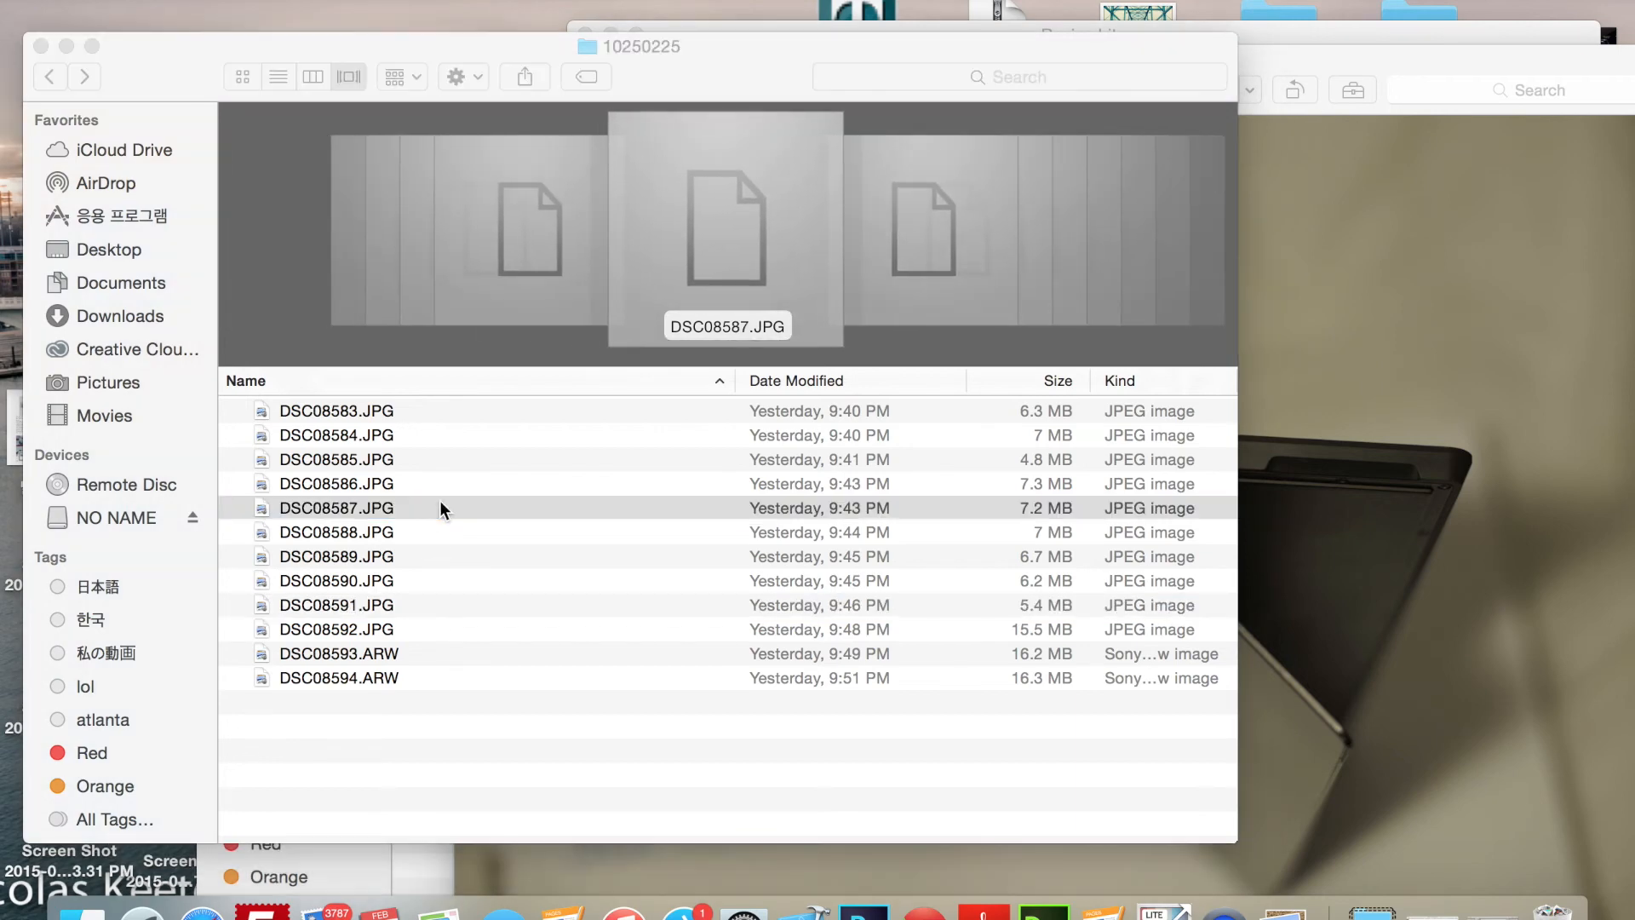
double_click(336, 507)
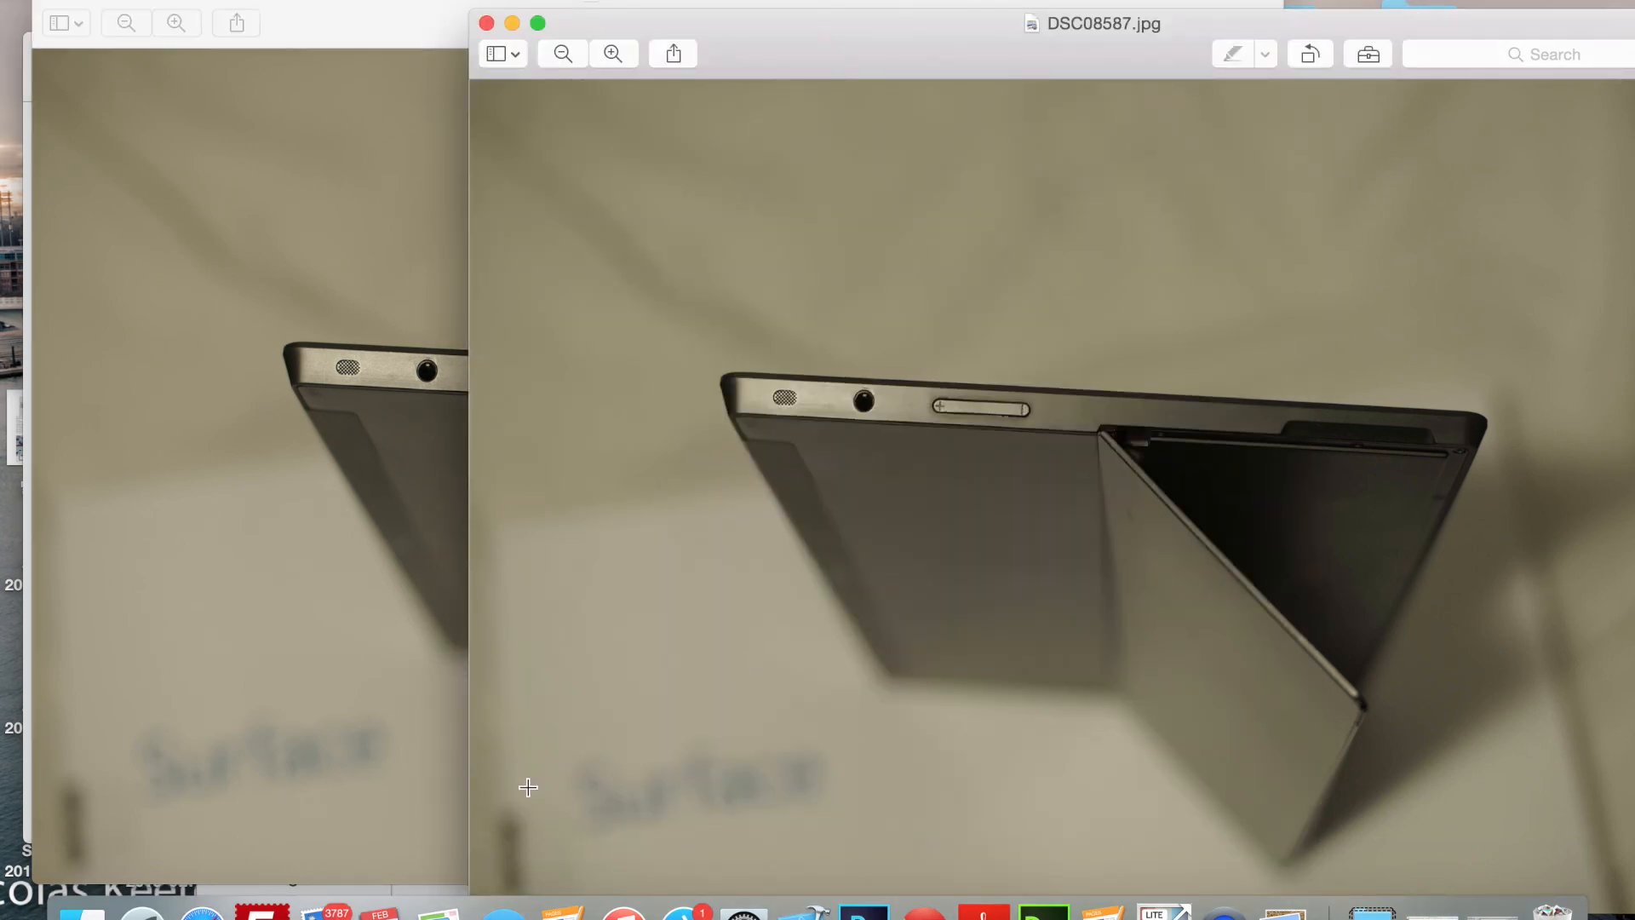
mouse_move(1047, 436)
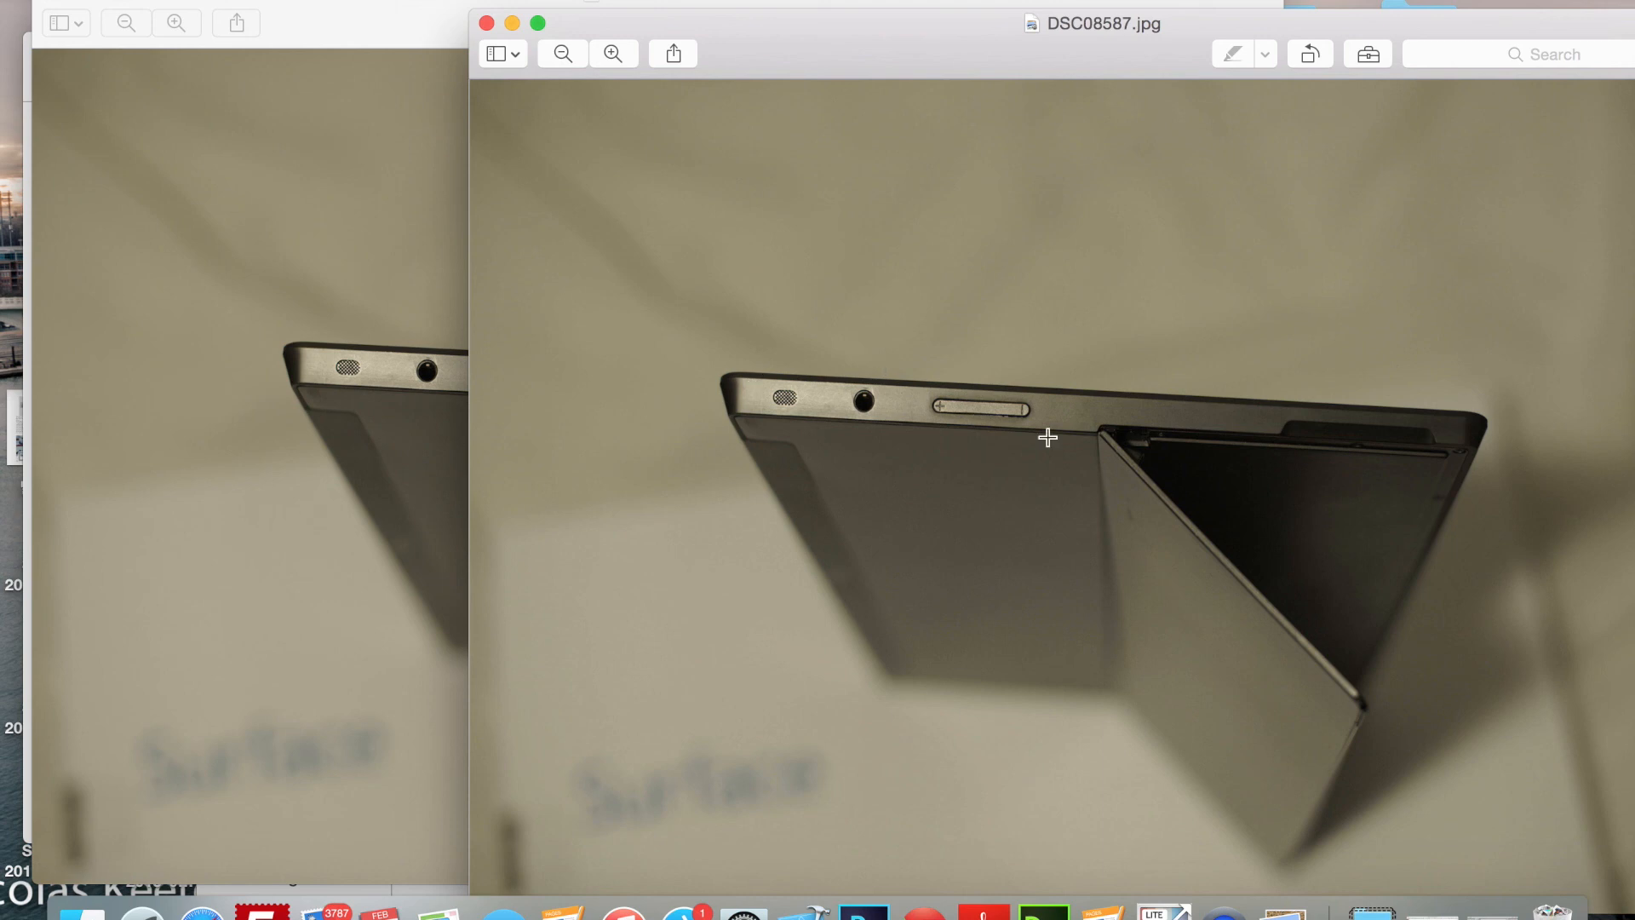
mouse_move(715, 192)
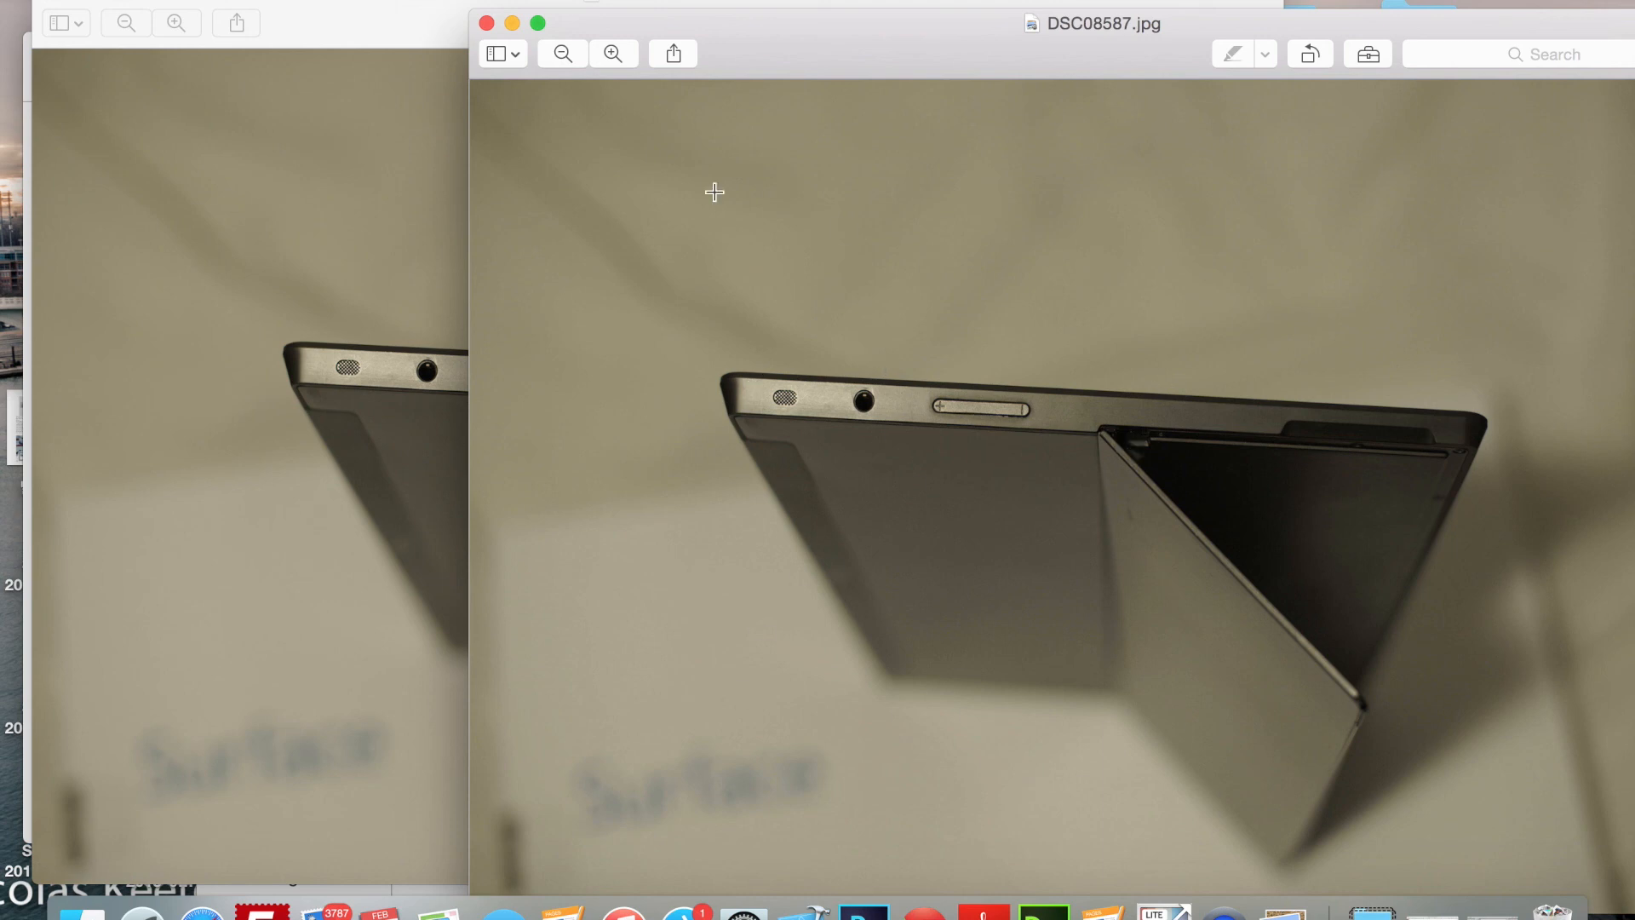
mouse_move(637, 184)
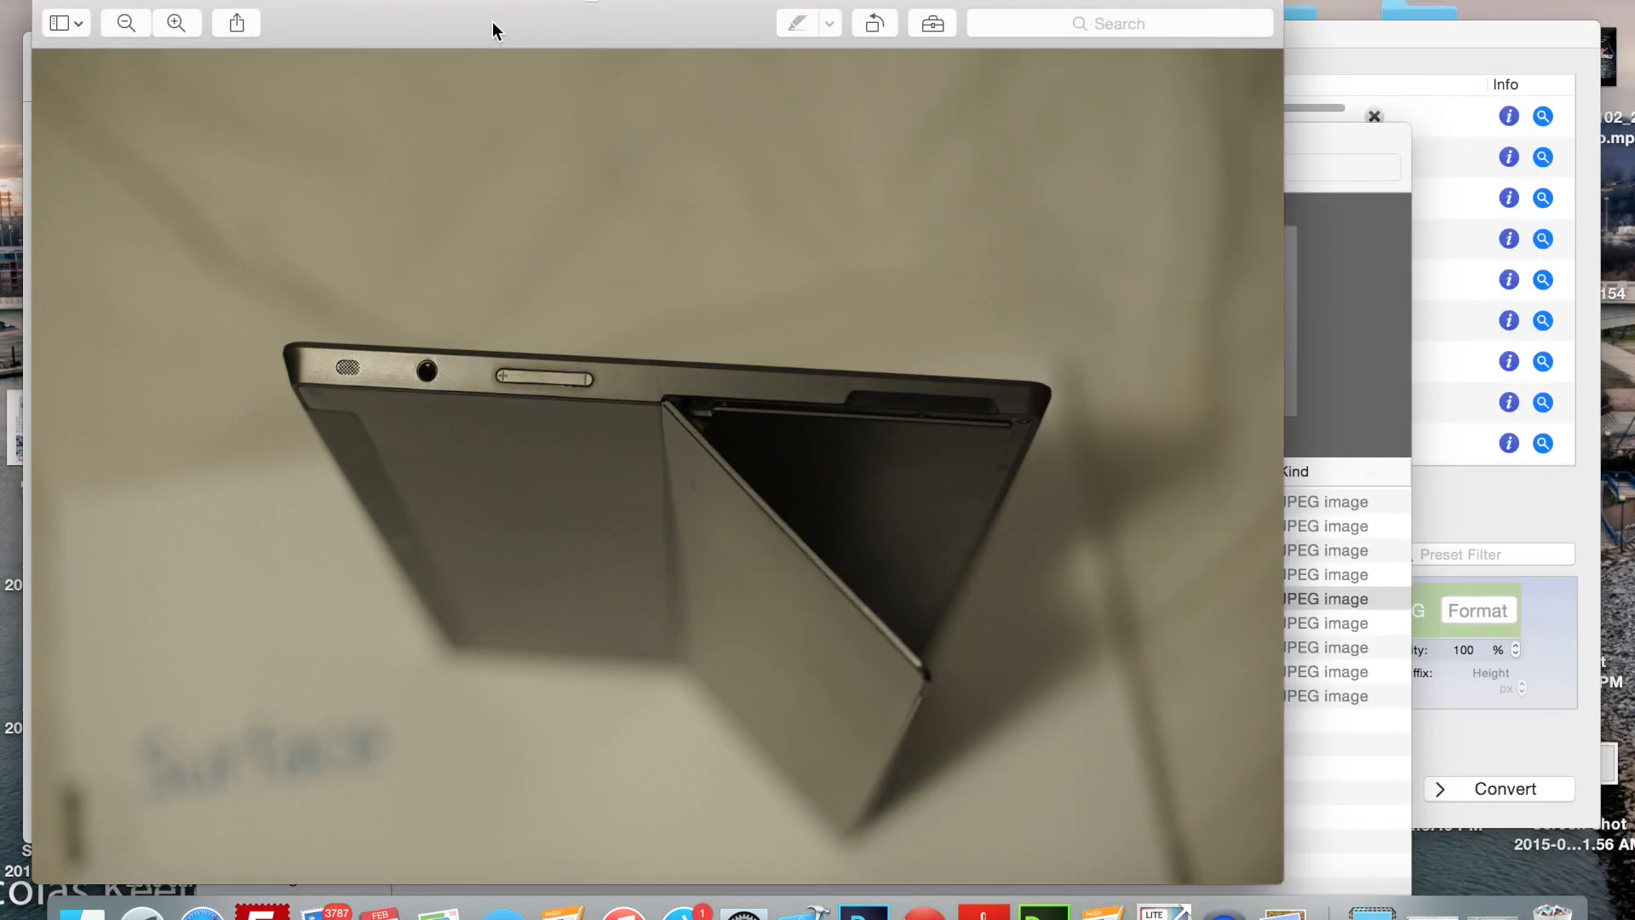
mouse_move(58, 4)
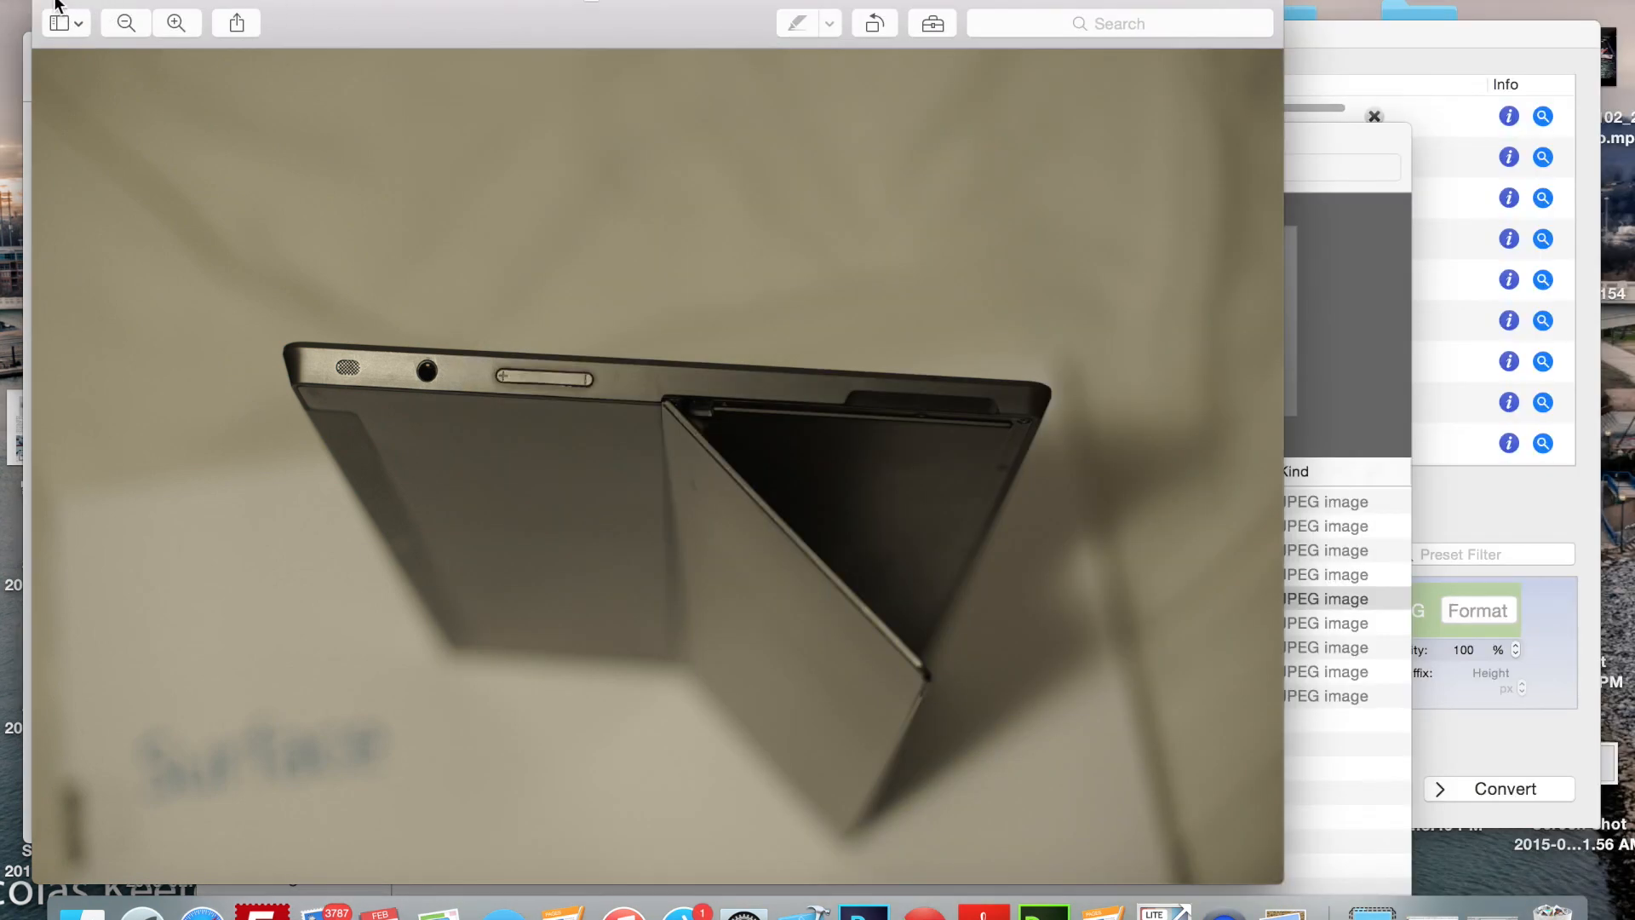